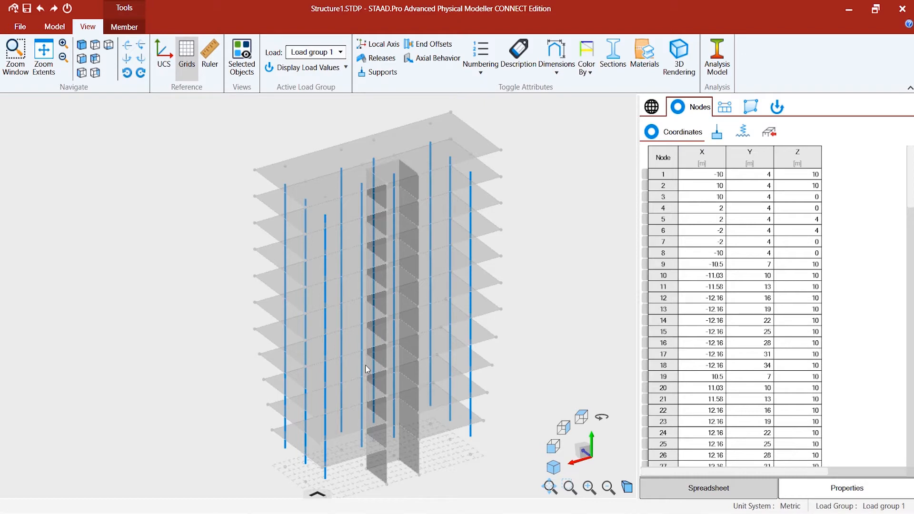
{"action": "mouse_move", "coordinate": [182, 174]}
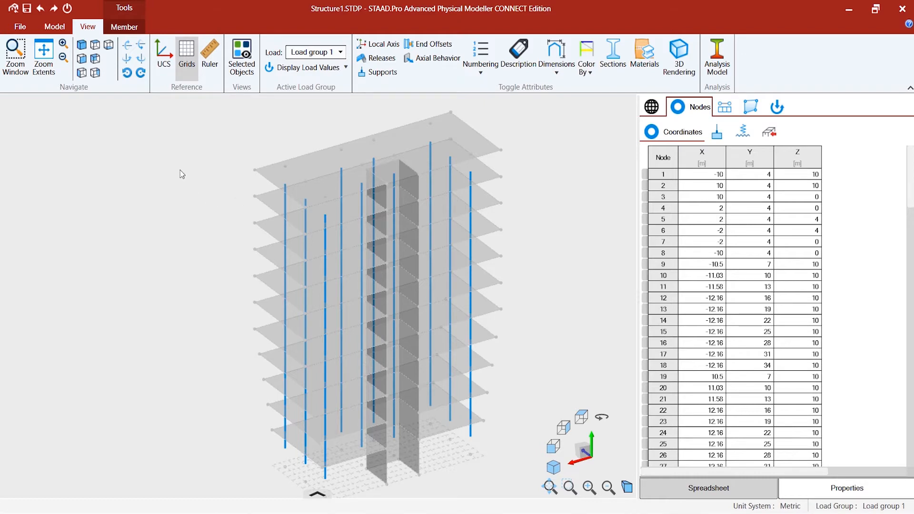
Select every floor slab and core wall surface of the tower.
{"action": "right_click", "coordinate": [183, 174]}
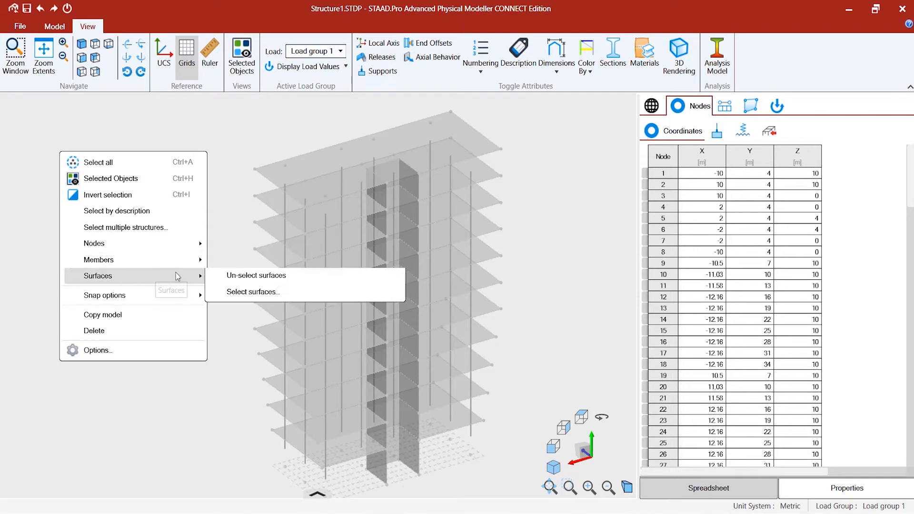
{"action": "left_click", "coordinate": [252, 292]}
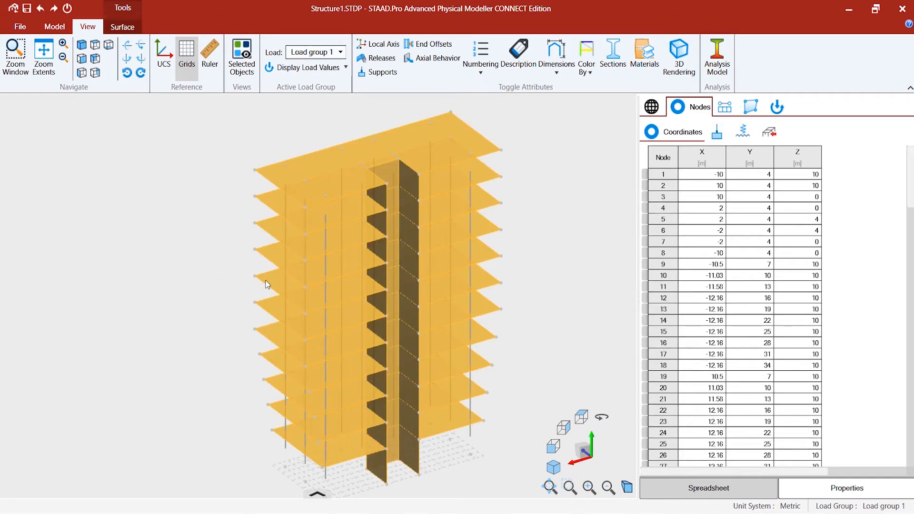
{"action": "left_click", "coordinate": [123, 26]}
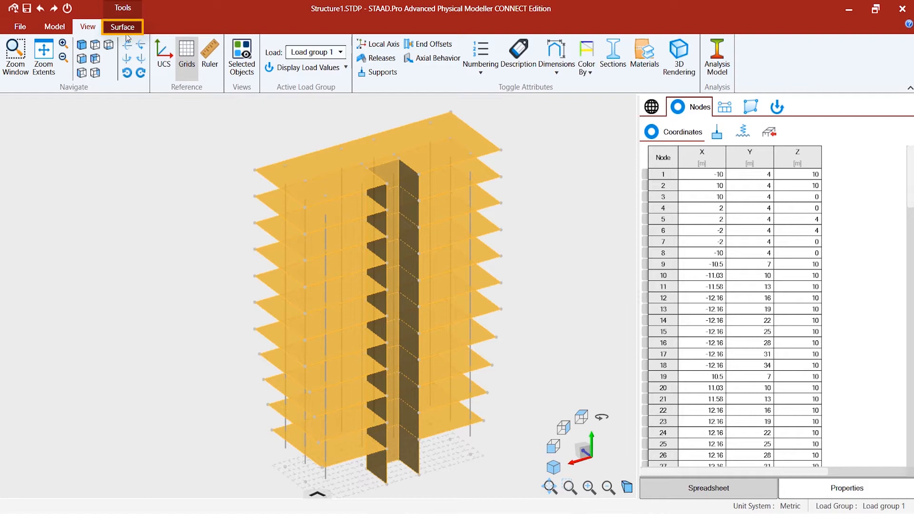
Assign 3000 psi CONCRETE_ACI318 concrete to all selected surfaces.
{"action": "left_click", "coordinate": [123, 27]}
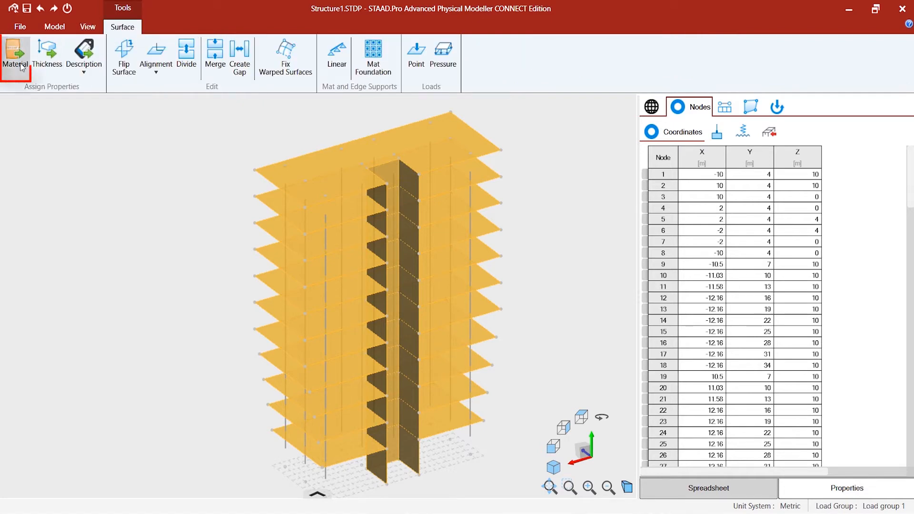
{"action": "left_click", "coordinate": [15, 57]}
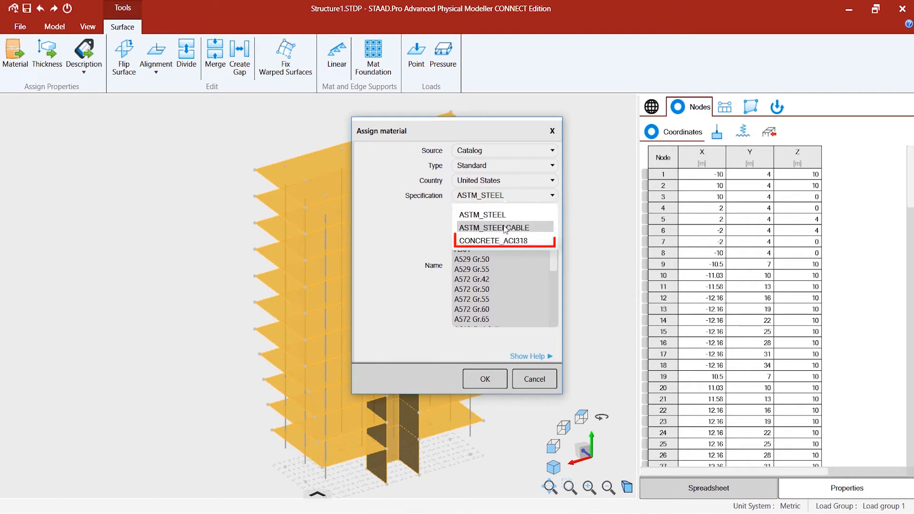
{"action": "left_click", "coordinate": [501, 240]}
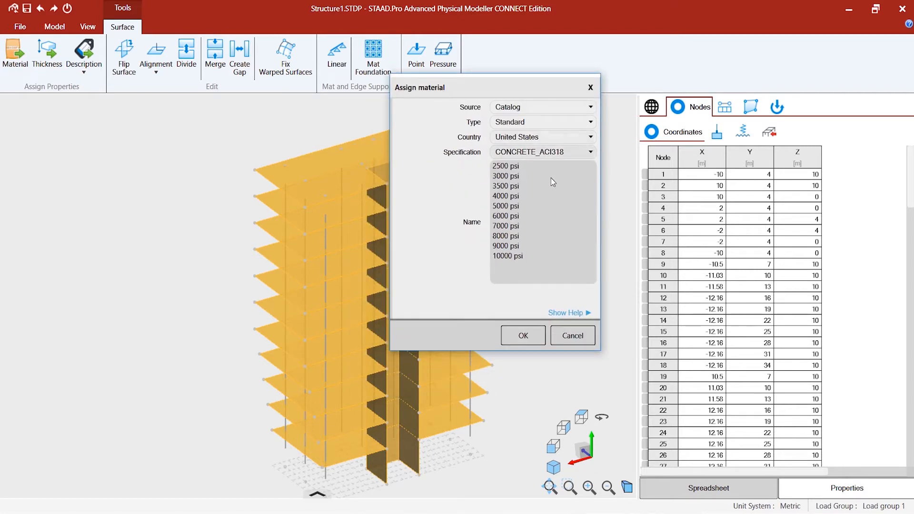
{"action": "left_click", "coordinate": [506, 176]}
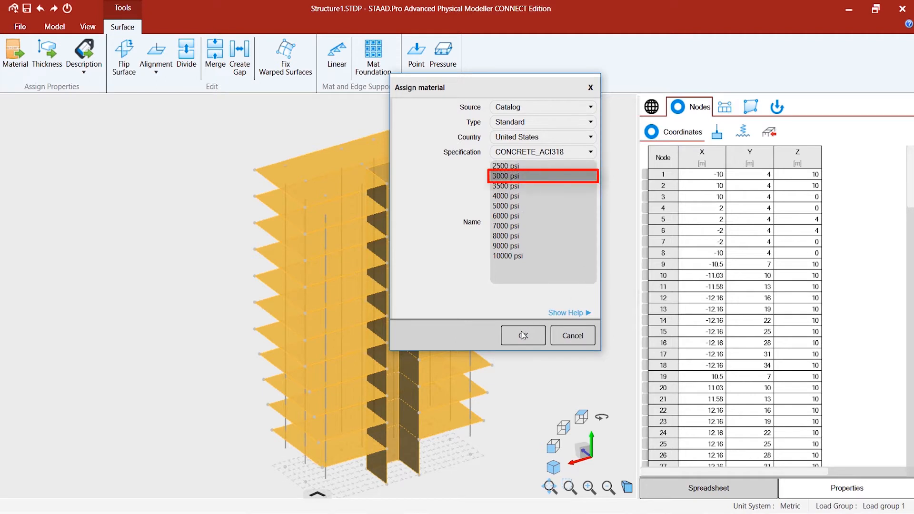
{"action": "left_click", "coordinate": [522, 335]}
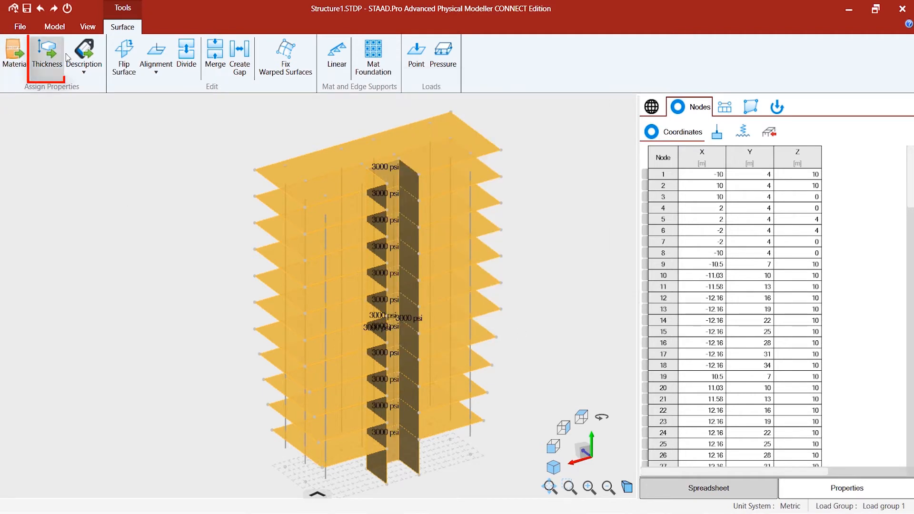
Set every slab and core wall surface to 10 cm thick.
{"action": "left_click", "coordinate": [47, 53]}
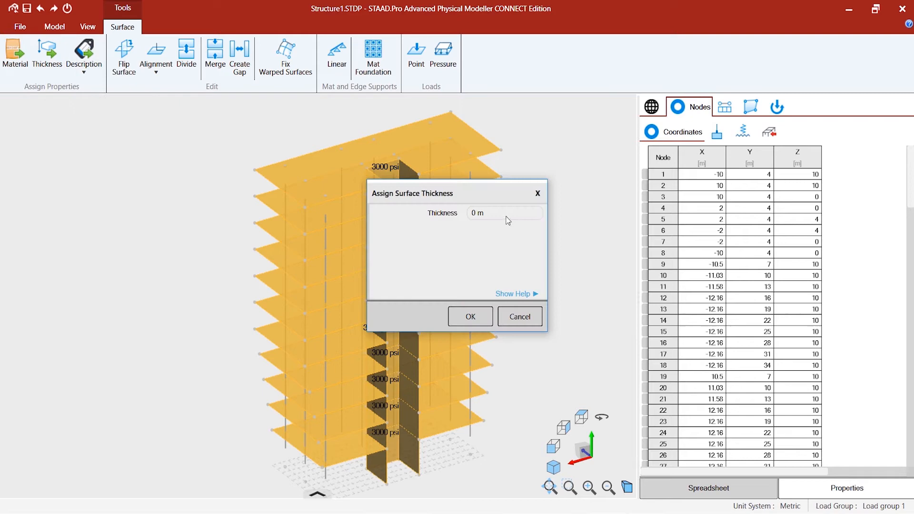
{"action": "left_click", "coordinate": [504, 213]}
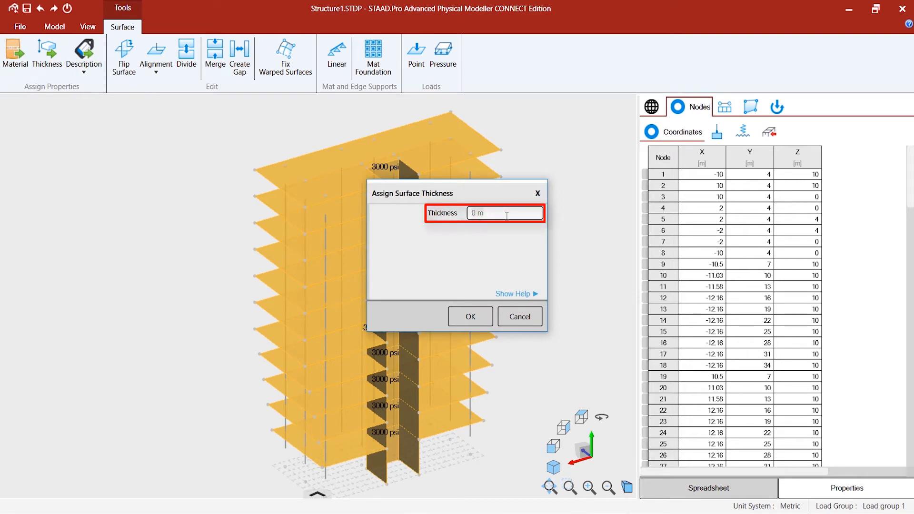
{"action": "type", "text": "10 cm"}
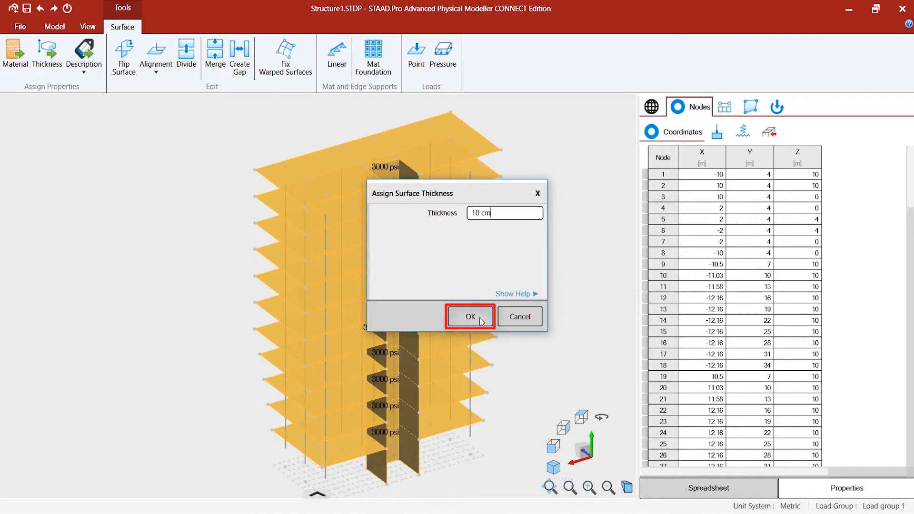
{"action": "left_click", "coordinate": [470, 316]}
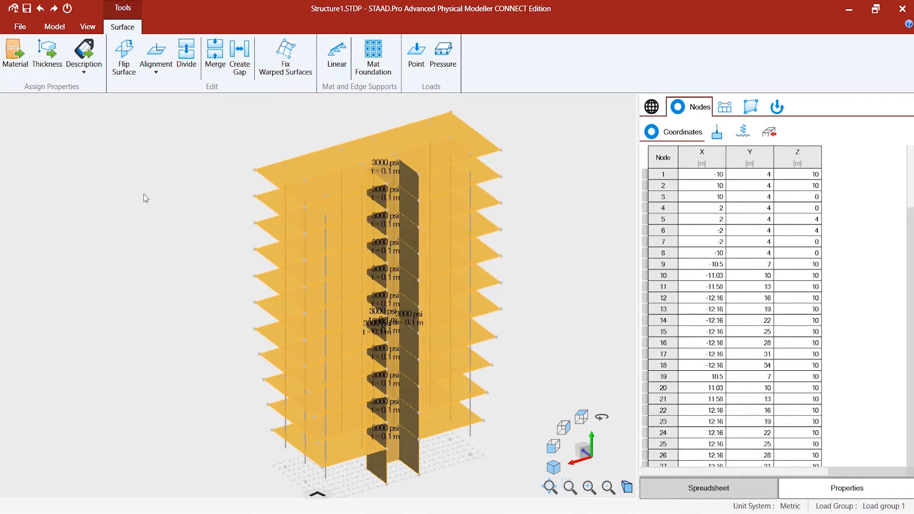
{"action": "mouse_move", "coordinate": [54, 26]}
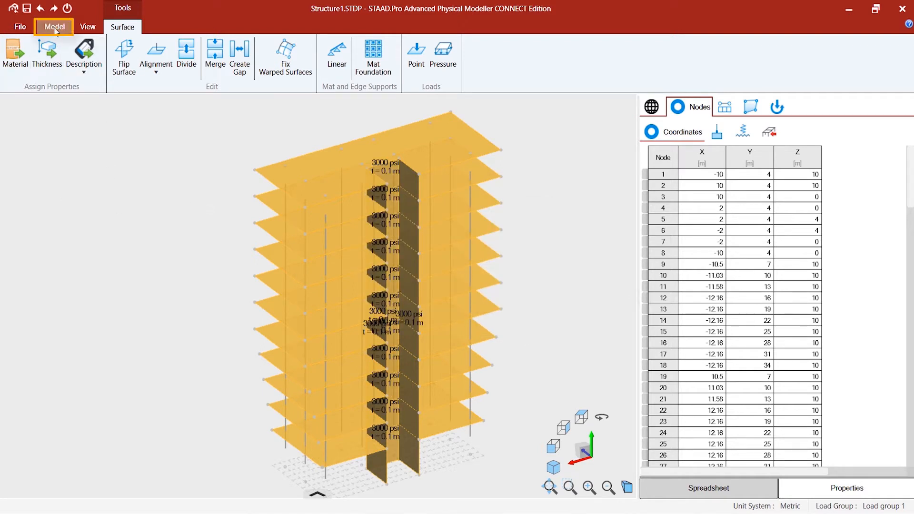
Show the 3000 psi material's properties in the model catalog and start a new section.
{"action": "left_click", "coordinate": [15, 52]}
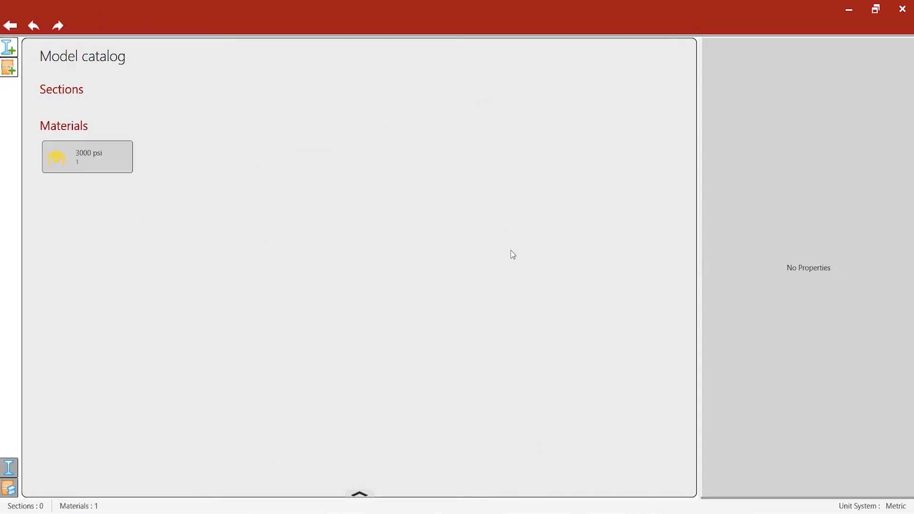
{"action": "left_click", "coordinate": [88, 156]}
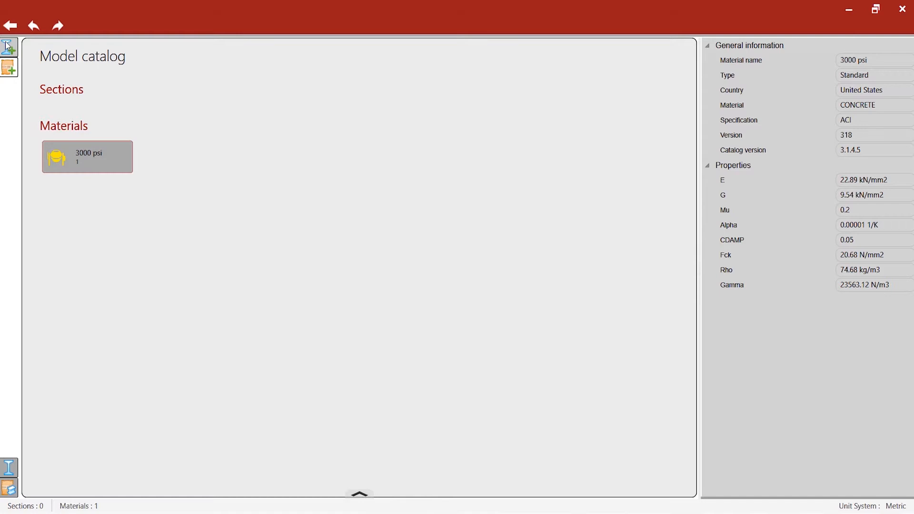
{"action": "left_click", "coordinate": [8, 46]}
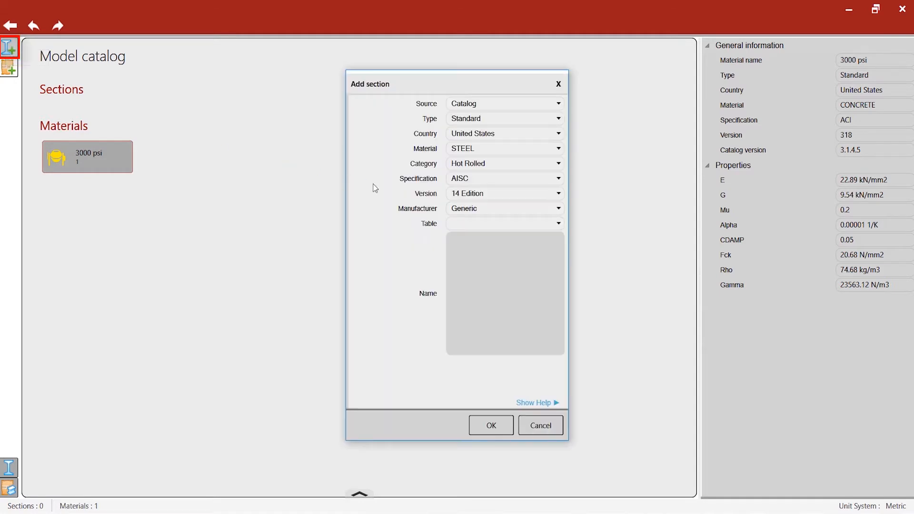
Keep Catalog as the new section's source and review the Standard, Prismatic and Generic types.
{"action": "left_click_drag", "start_coordinate": [370, 83], "coordinate": [355, 68]}
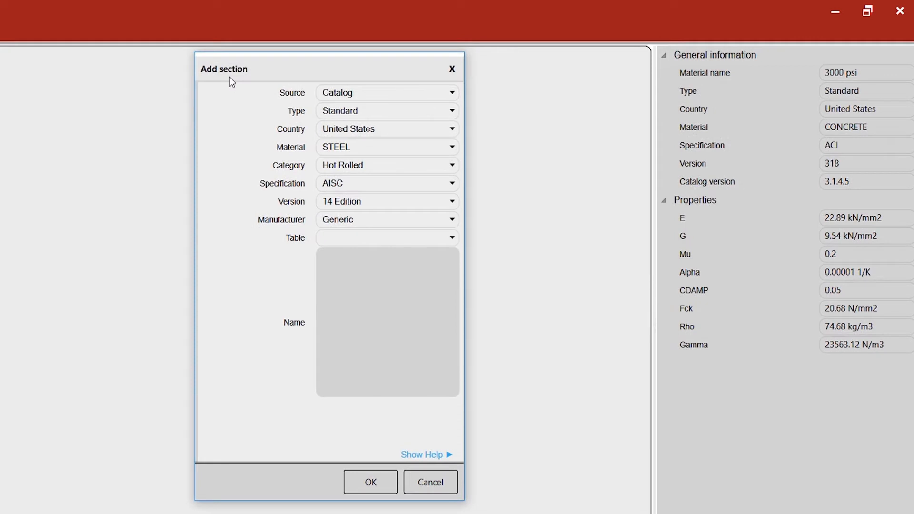
{"action": "left_click", "coordinate": [385, 93]}
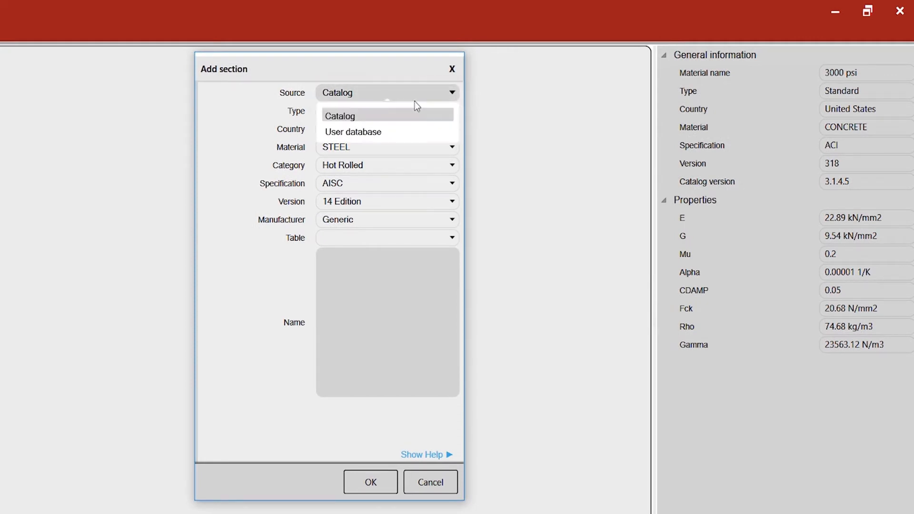
{"action": "mouse_move", "coordinate": [414, 107]}
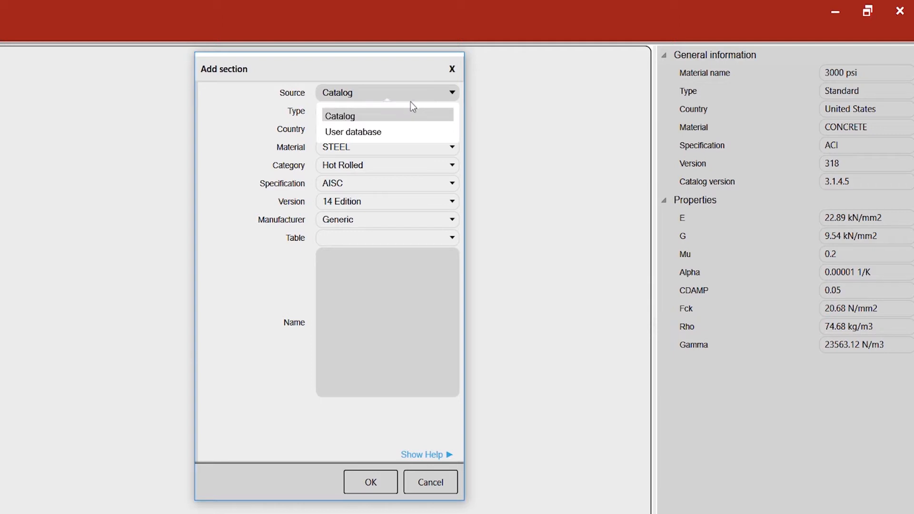
{"action": "mouse_move", "coordinate": [398, 101]}
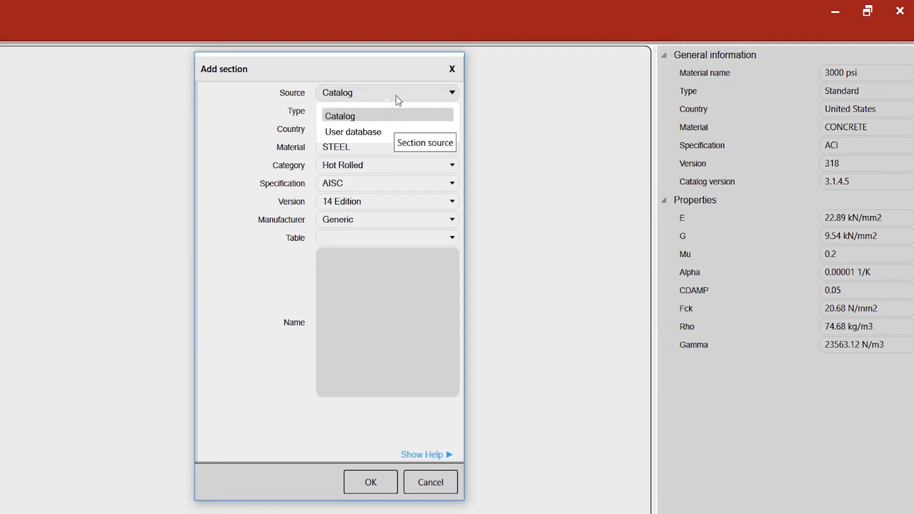
{"action": "left_click", "coordinate": [340, 115]}
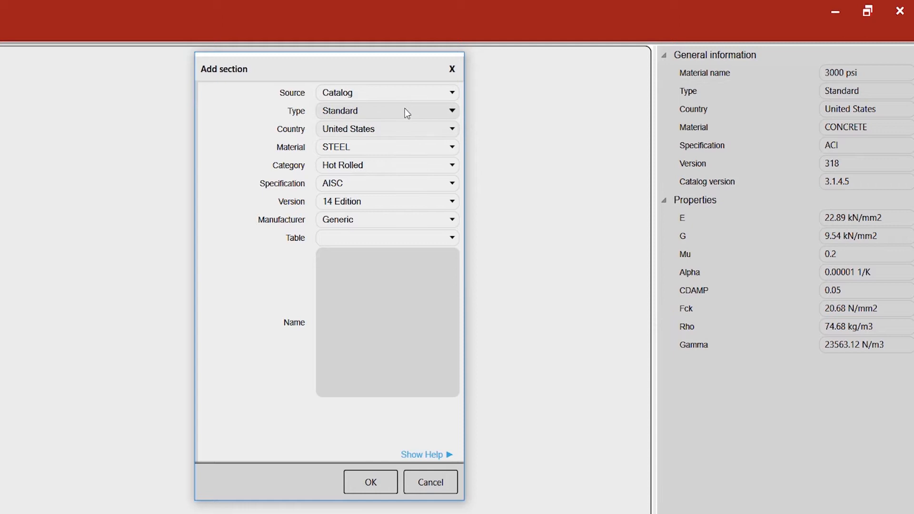
{"action": "left_click", "coordinate": [451, 111]}
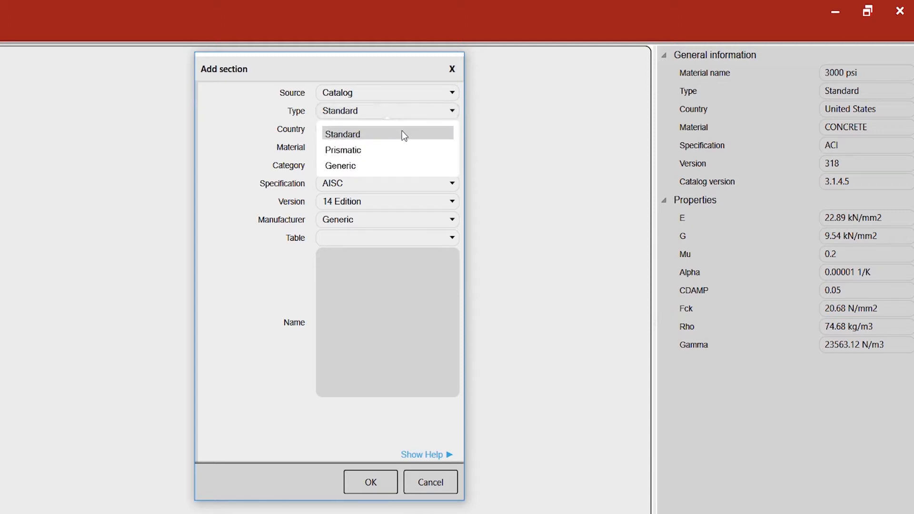
{"action": "mouse_move", "coordinate": [385, 151]}
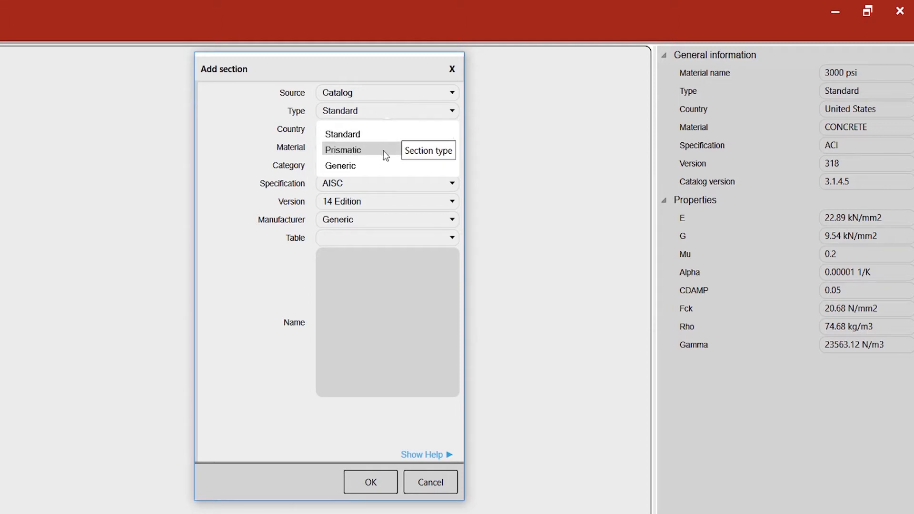
{"action": "mouse_move", "coordinate": [385, 150]}
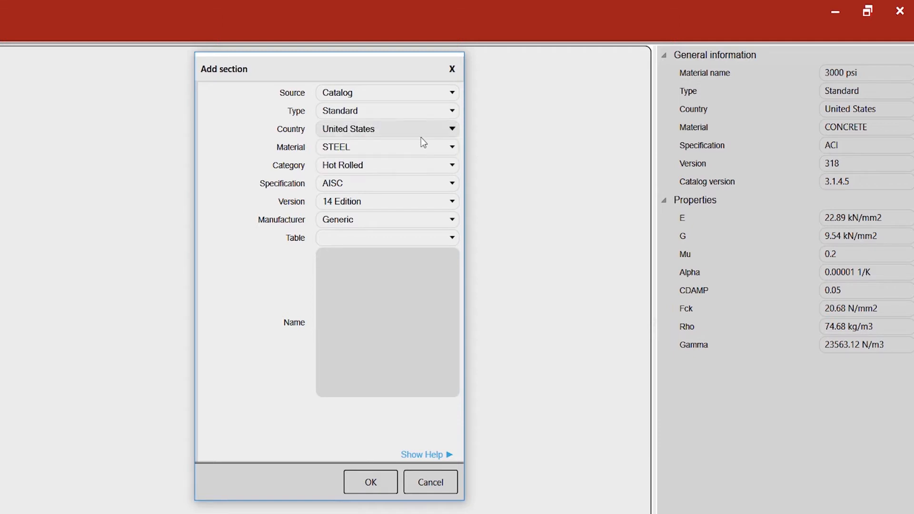
{"action": "mouse_move", "coordinate": [366, 145]}
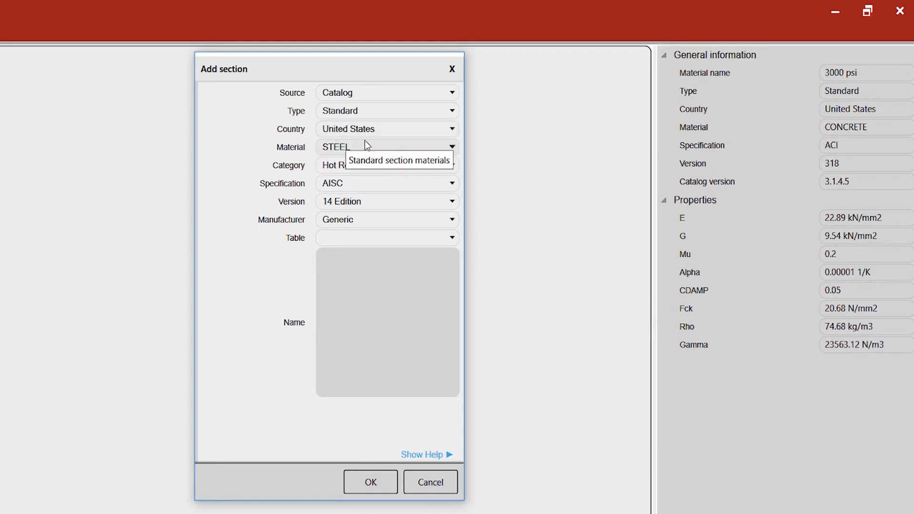
{"action": "mouse_move", "coordinate": [335, 219]}
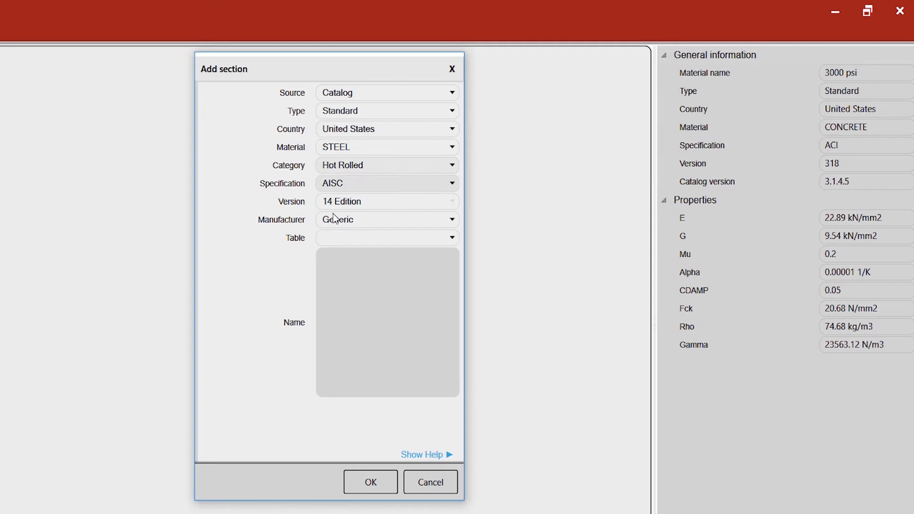
{"action": "mouse_move", "coordinate": [354, 232]}
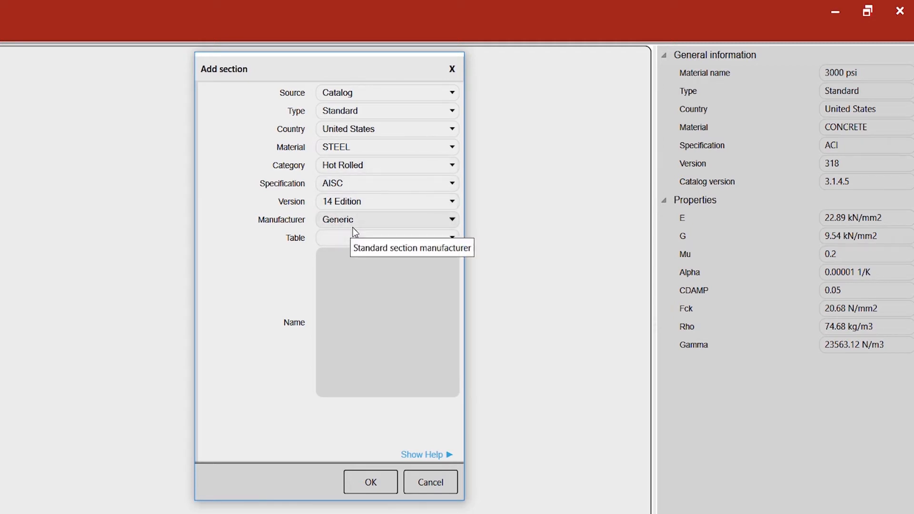
{"action": "mouse_move", "coordinate": [384, 114]}
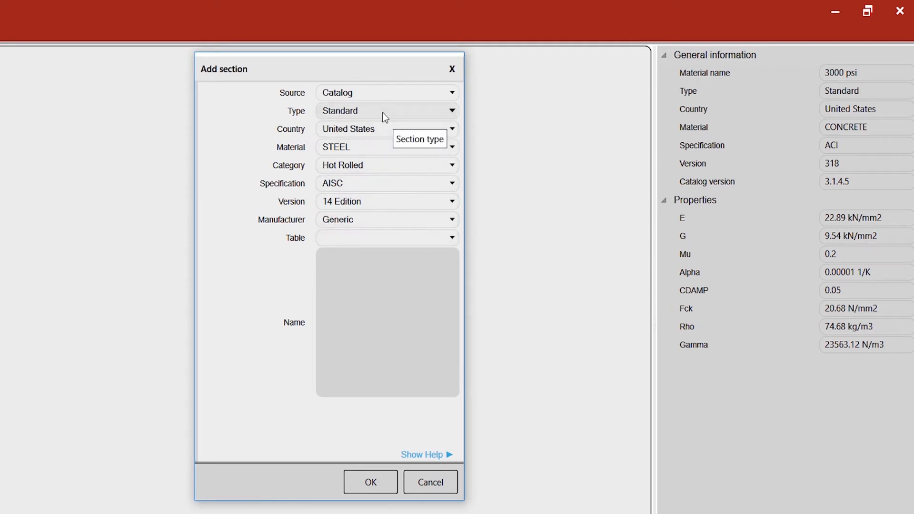
Create prismatic solid rectangular section Sec600X600 with 600 mm depth and width.
{"action": "left_click", "coordinate": [387, 110]}
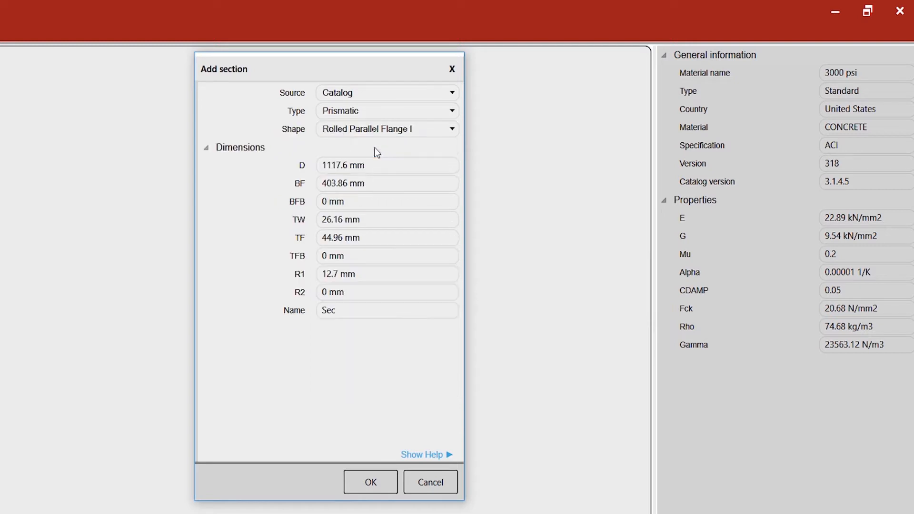
{"action": "left_click", "coordinate": [450, 129]}
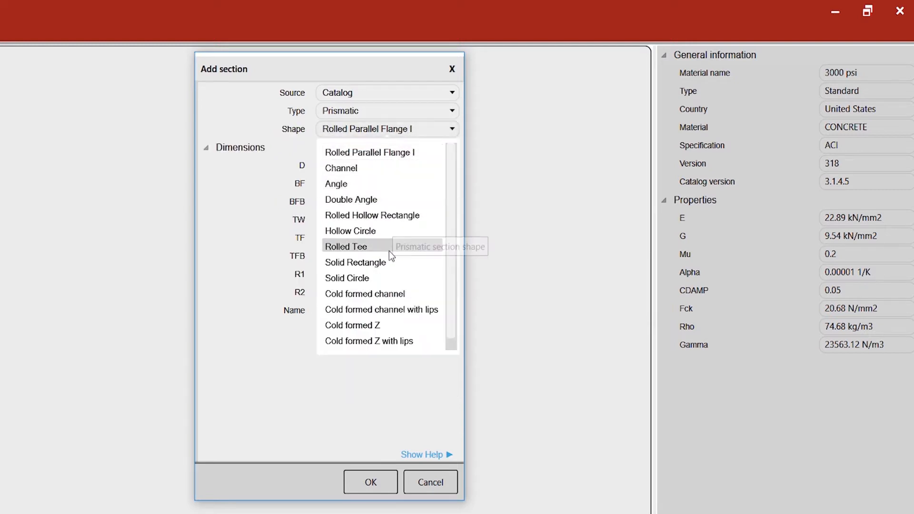
{"action": "mouse_move", "coordinate": [376, 262]}
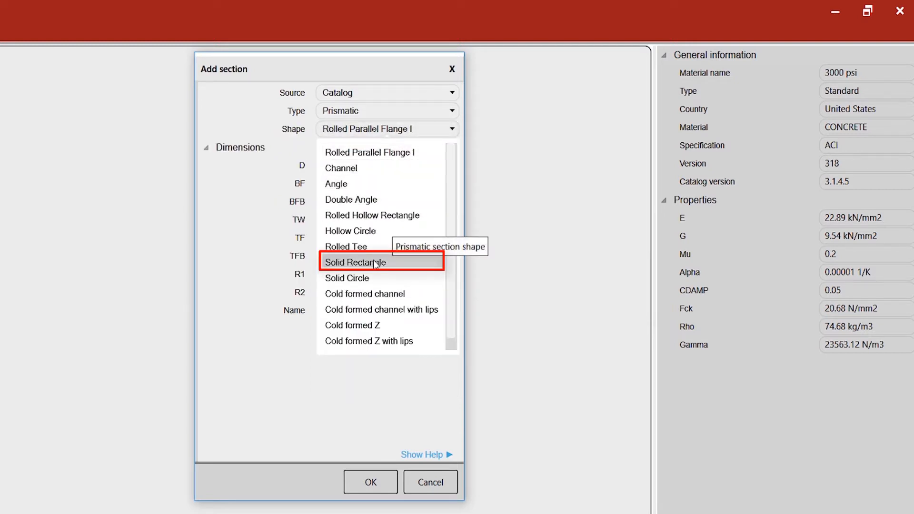
{"action": "left_click", "coordinate": [354, 262]}
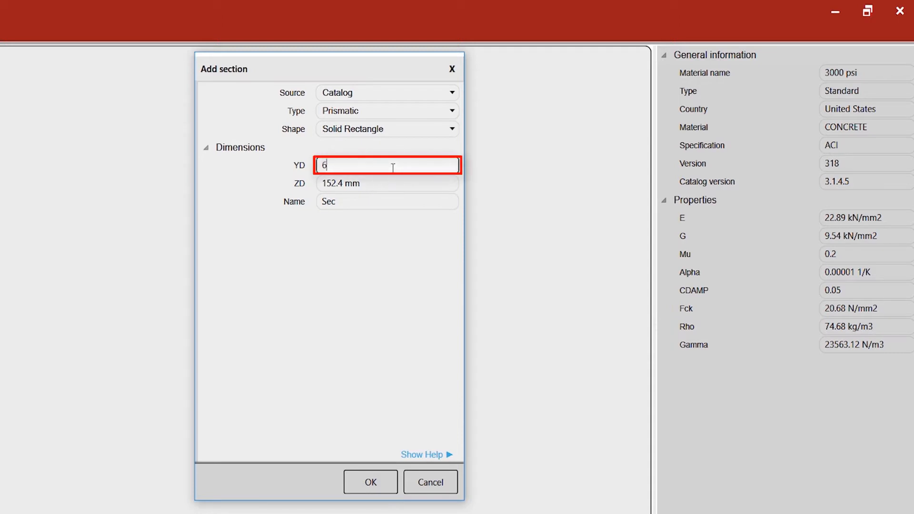
{"action": "key", "text": "Tab"}
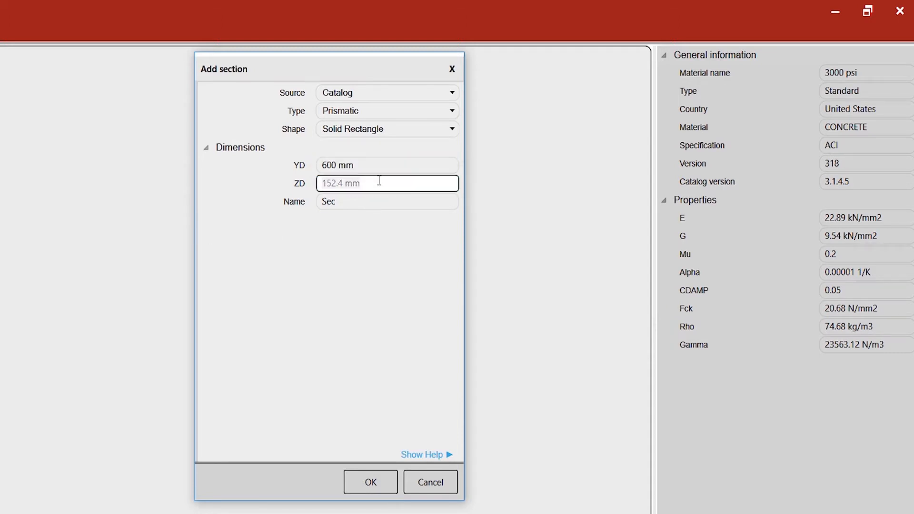
{"action": "type", "text": "600"}
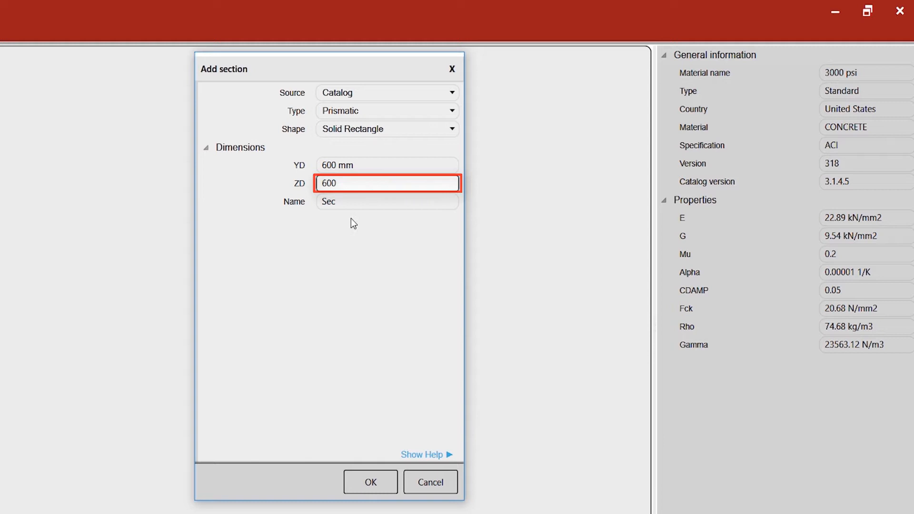
{"action": "left_click", "coordinate": [387, 202]}
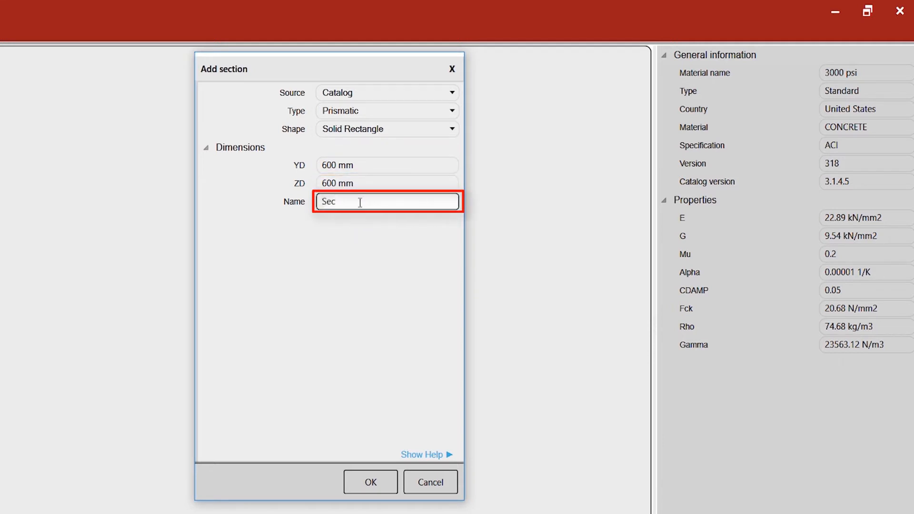
{"action": "type", "text": "600"}
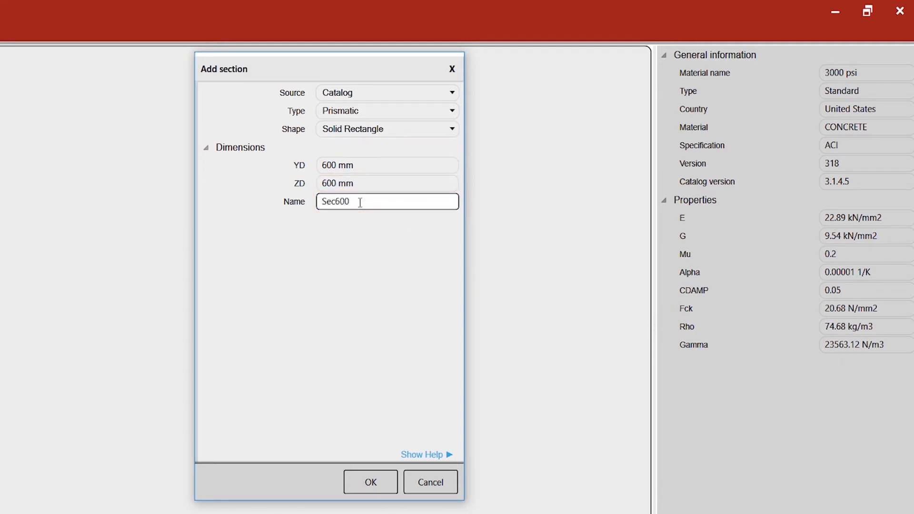
{"action": "type", "text": "X600"}
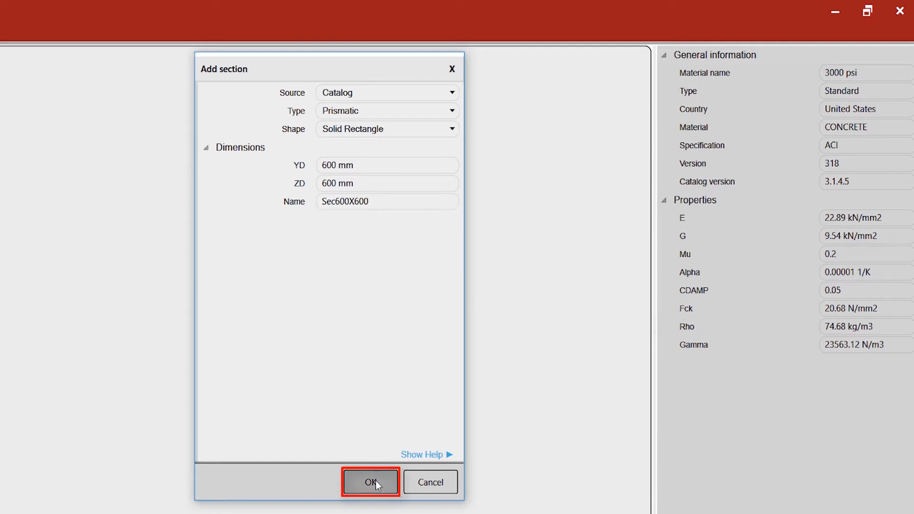
{"action": "left_click", "coordinate": [370, 482]}
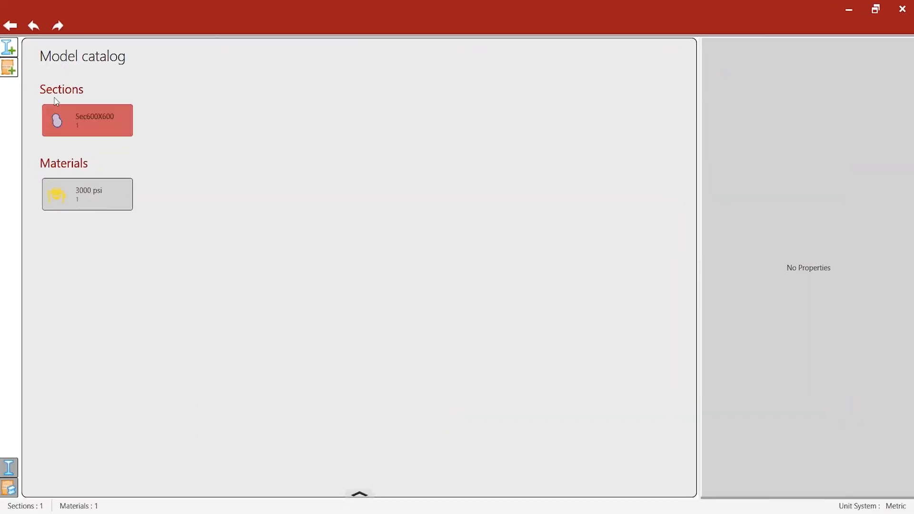
Inspect Sec600X600's section properties (3.60E+05 mm² area) and the 3000 psi material.
{"action": "left_click", "coordinate": [86, 120]}
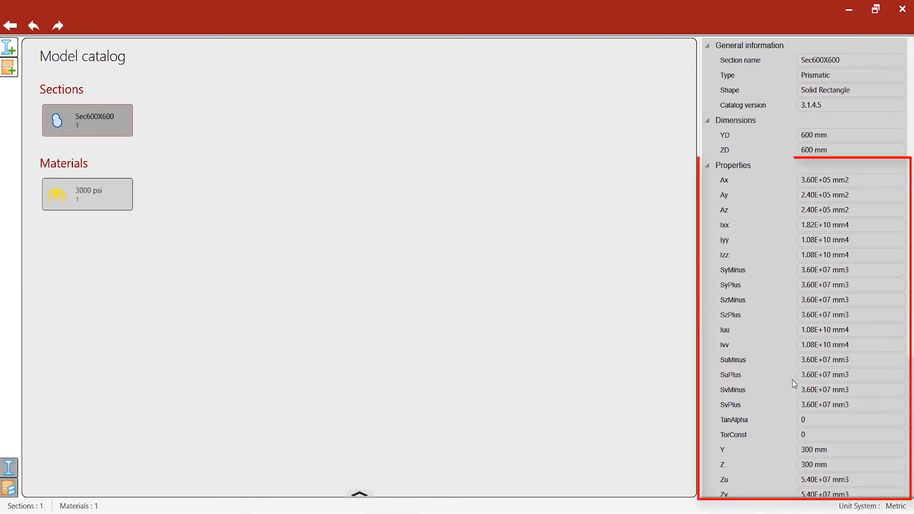
{"action": "left_click", "coordinate": [87, 193]}
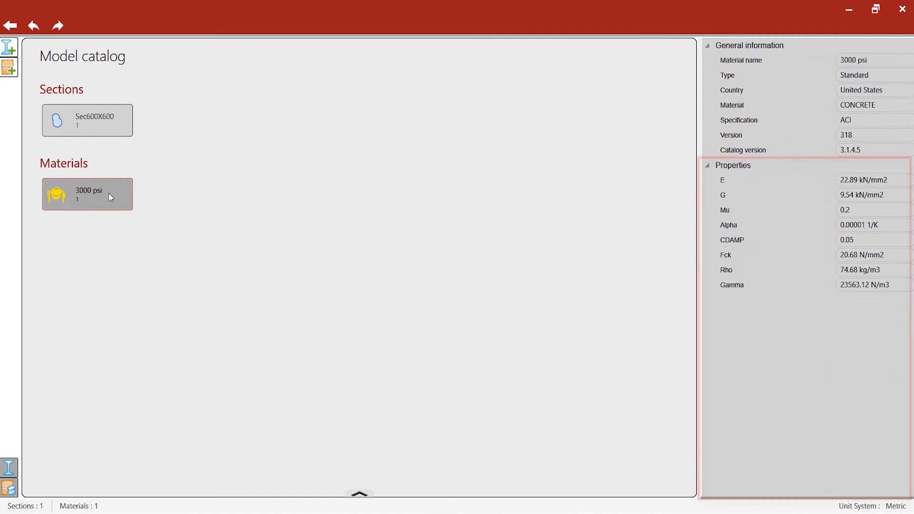
{"action": "left_click", "coordinate": [86, 120]}
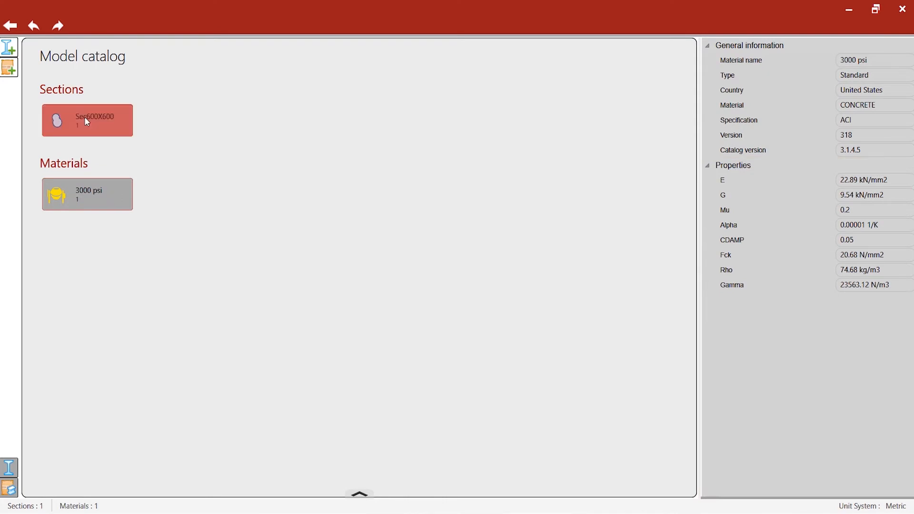
{"action": "left_click", "coordinate": [87, 120]}
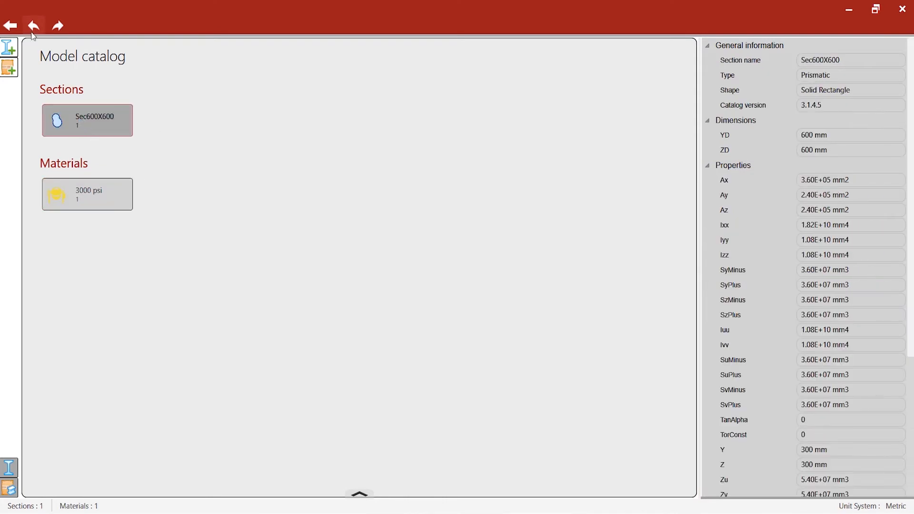
{"action": "mouse_move", "coordinate": [10, 26]}
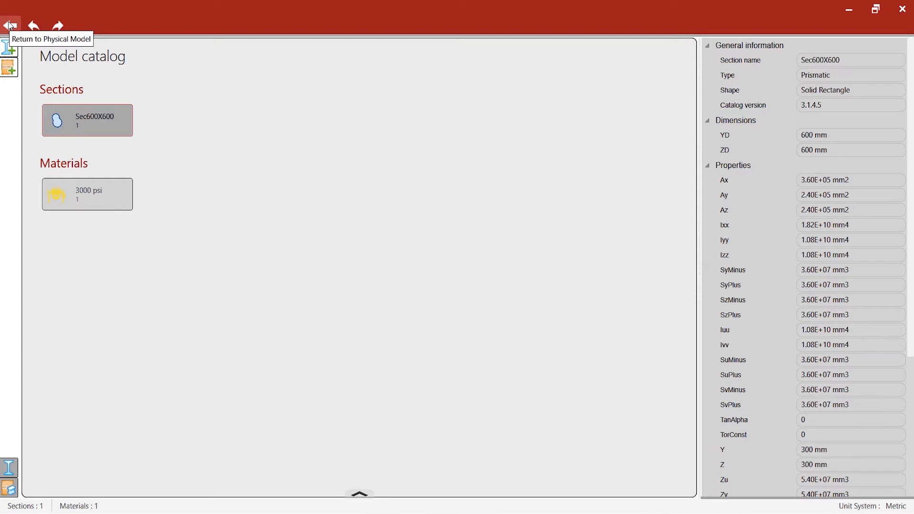
{"action": "mouse_move", "coordinate": [11, 47]}
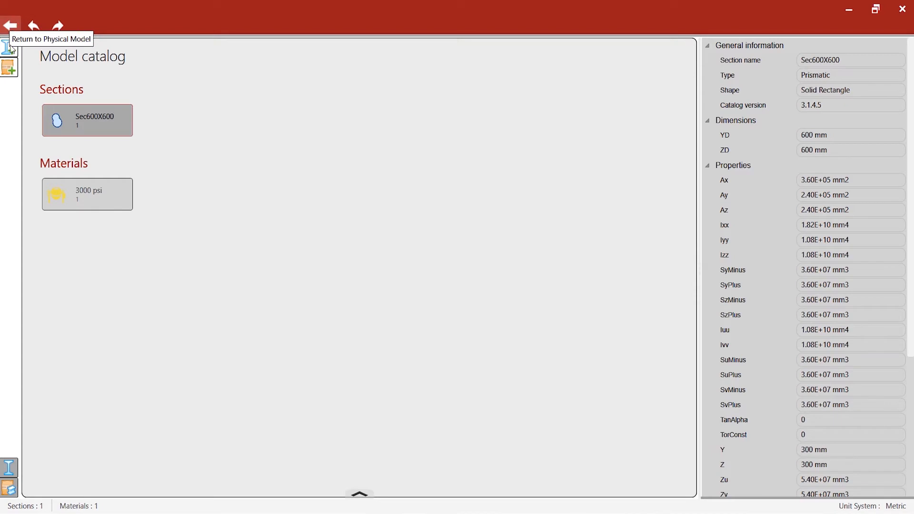
{"action": "mouse_move", "coordinate": [101, 311]}
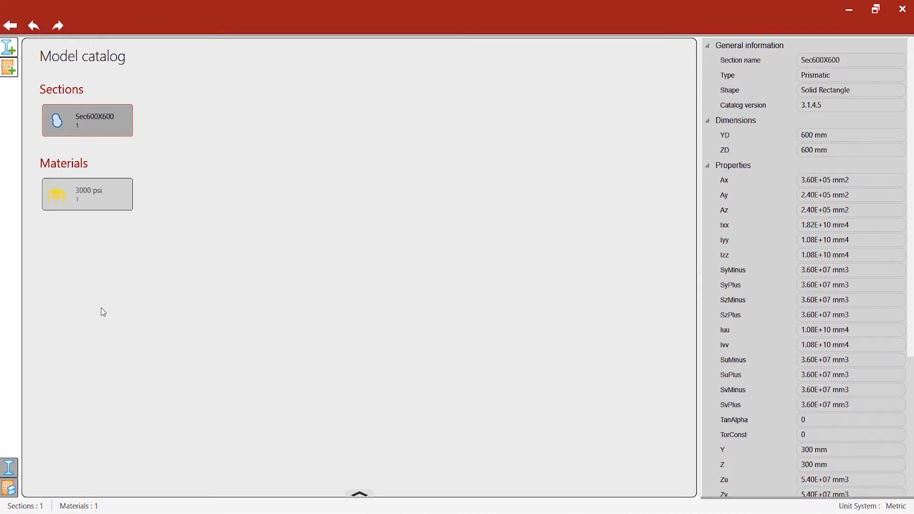
{"action": "mouse_move", "coordinate": [112, 144]}
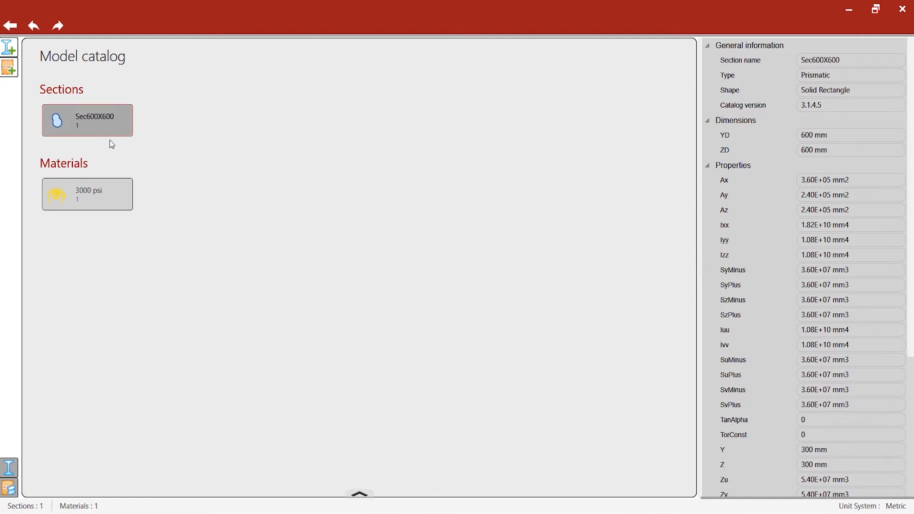
{"action": "mouse_move", "coordinate": [116, 325]}
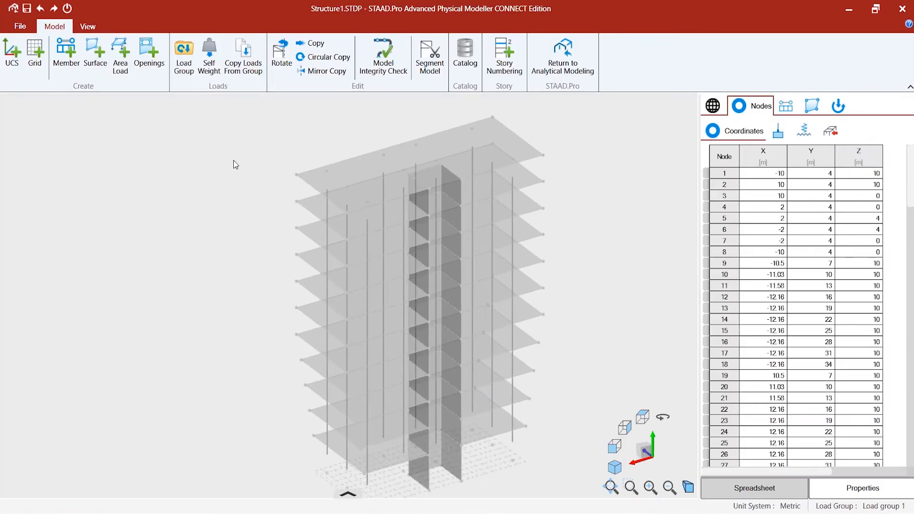
Select all column members of the building.
{"action": "right_click", "coordinate": [234, 164]}
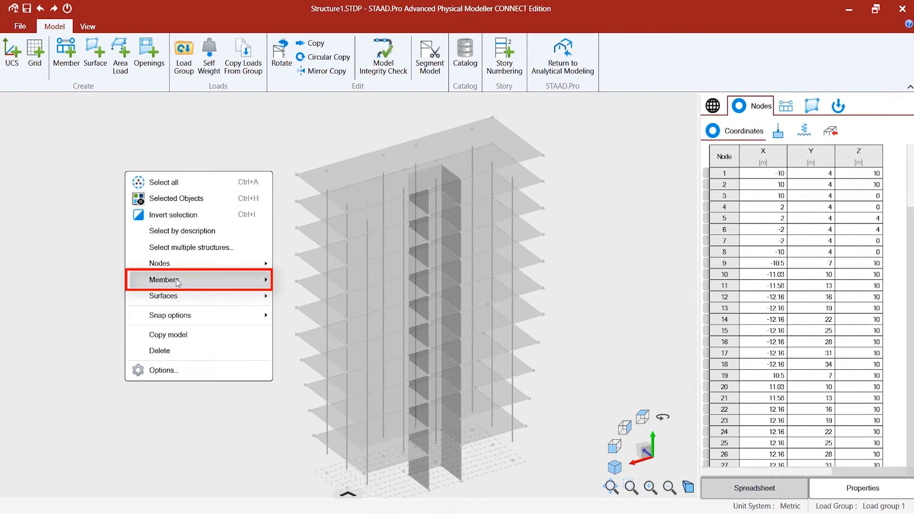
{"action": "left_click", "coordinate": [163, 280]}
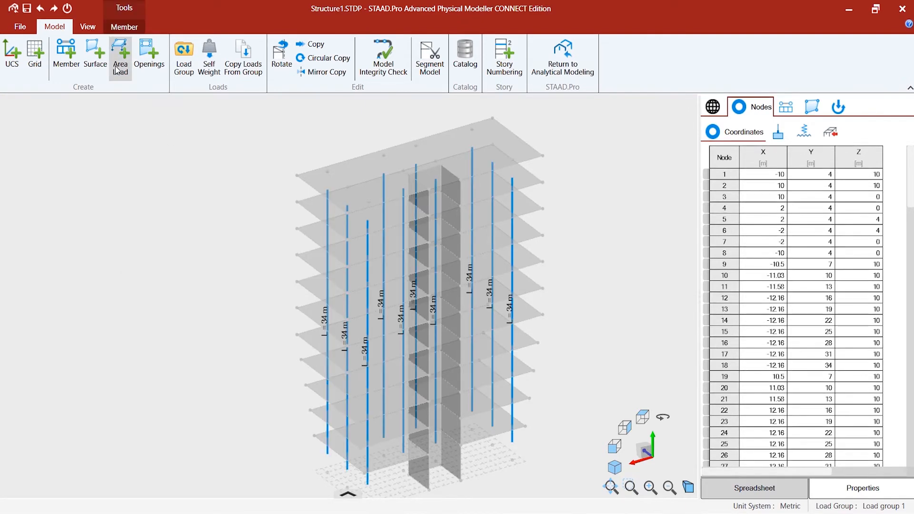
{"action": "left_click", "coordinate": [124, 27]}
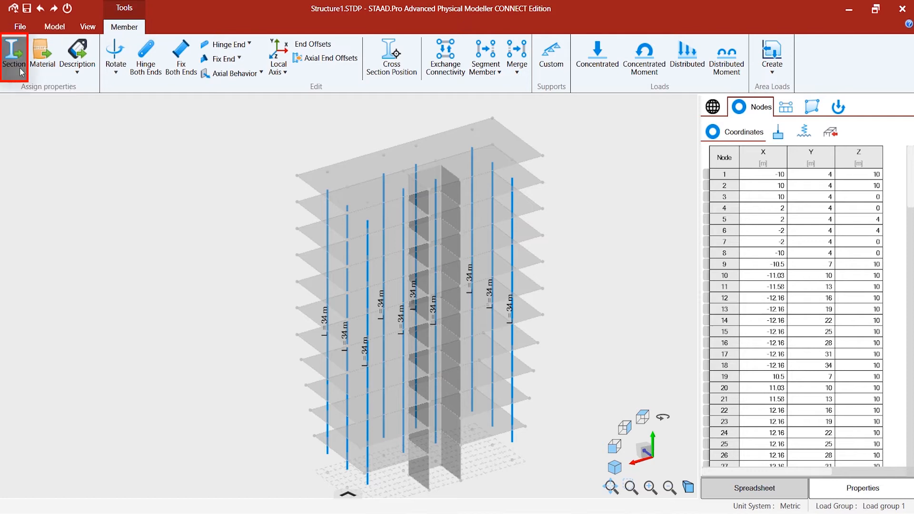
Assign section Sec600X600 from the model catalog to the selected columns.
{"action": "left_click", "coordinate": [14, 55]}
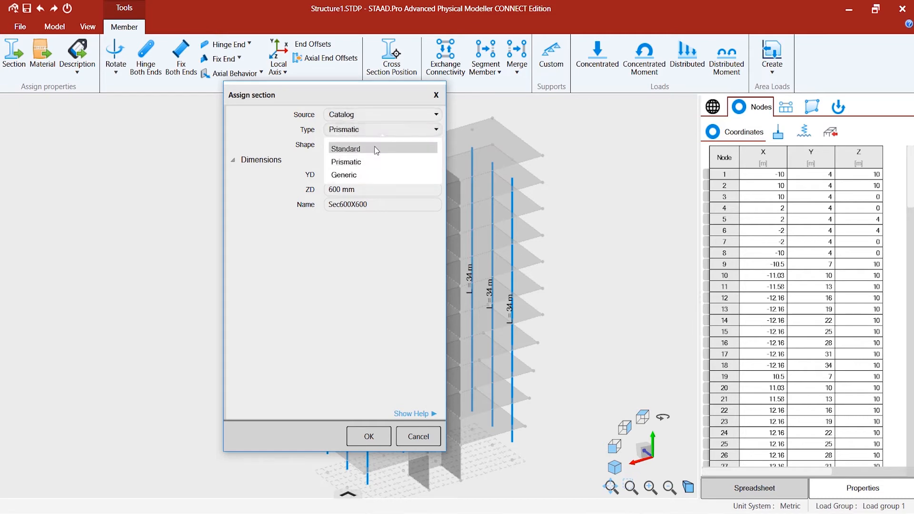
{"action": "left_click", "coordinate": [346, 148]}
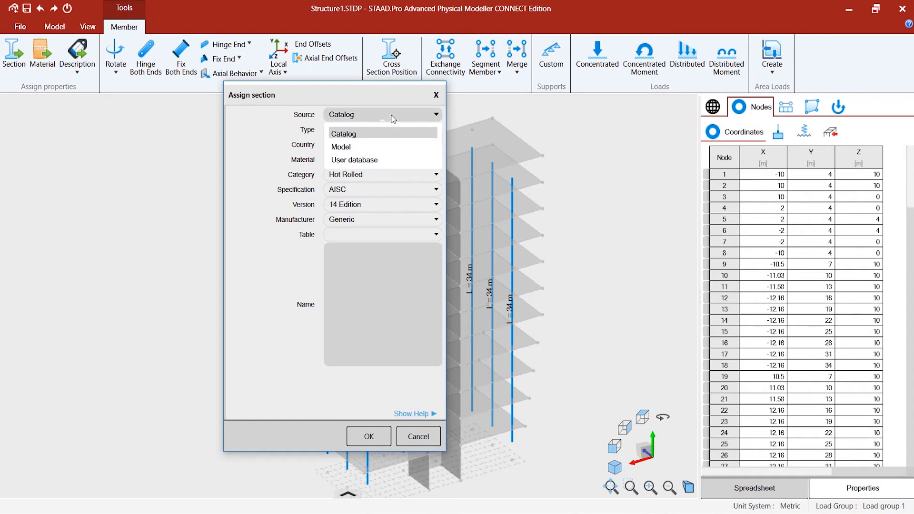
{"action": "mouse_move", "coordinate": [383, 135]}
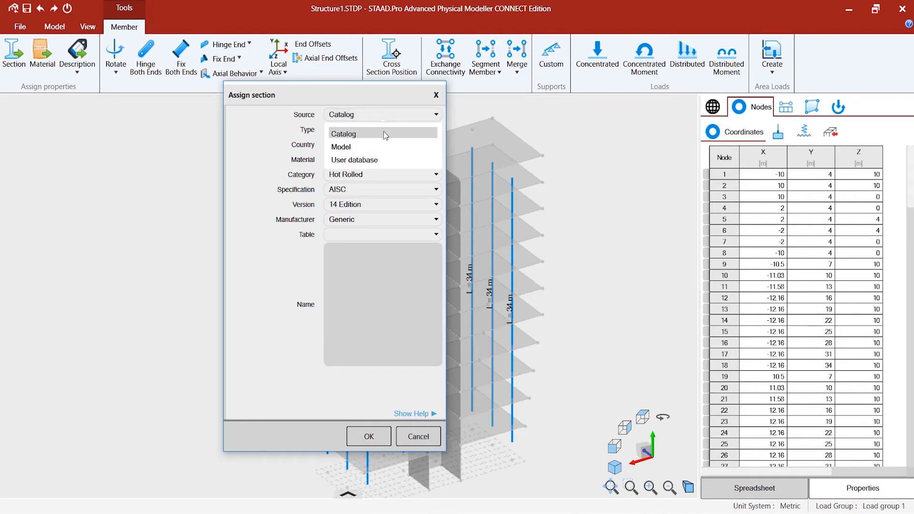
{"action": "mouse_move", "coordinate": [371, 147]}
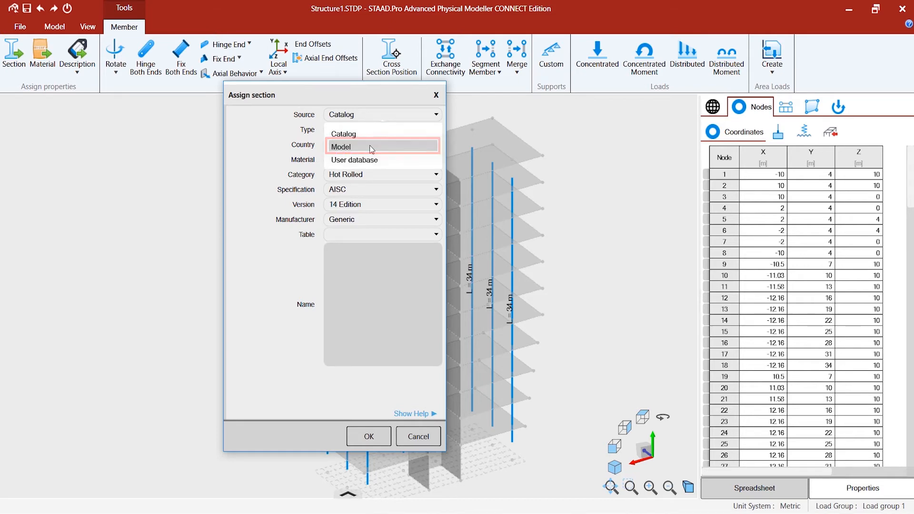
{"action": "left_click", "coordinate": [349, 146]}
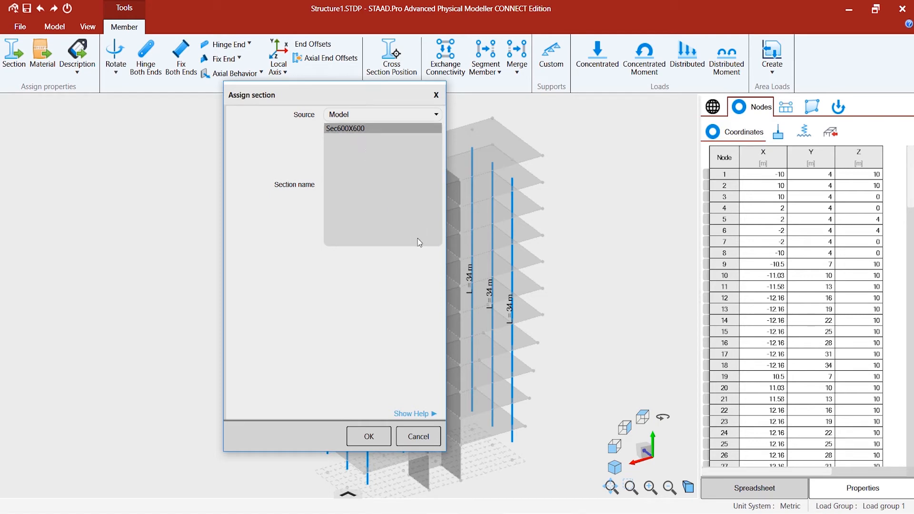
{"action": "left_click", "coordinate": [368, 437]}
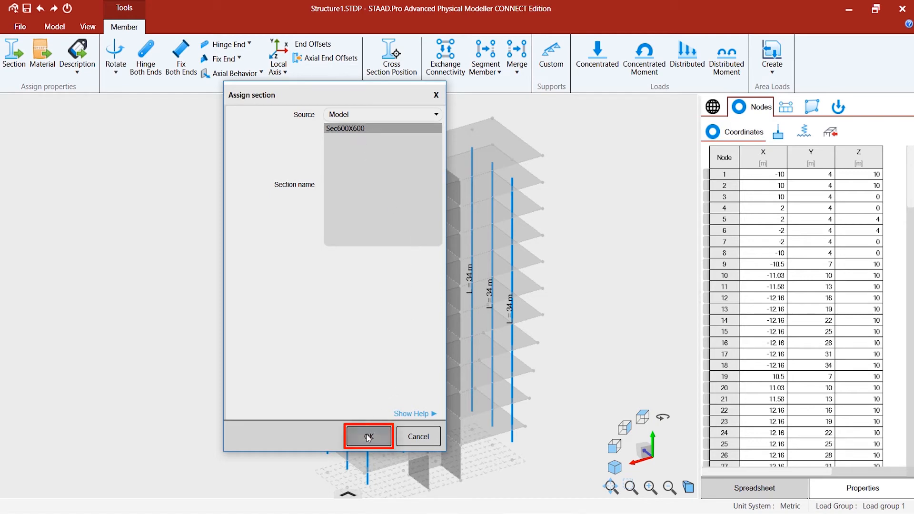
{"action": "left_click", "coordinate": [368, 437]}
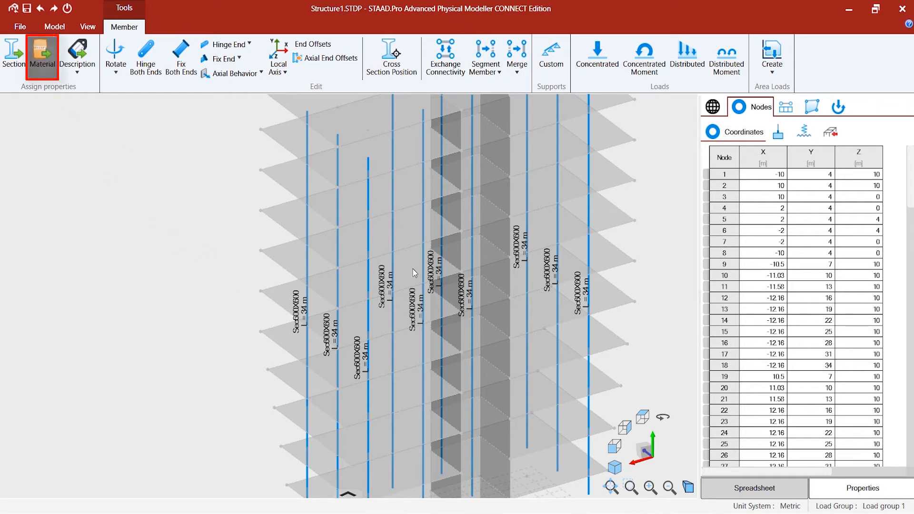
Give all columns the 3000 psi ACI 318 concrete material.
{"action": "left_click", "coordinate": [42, 52]}
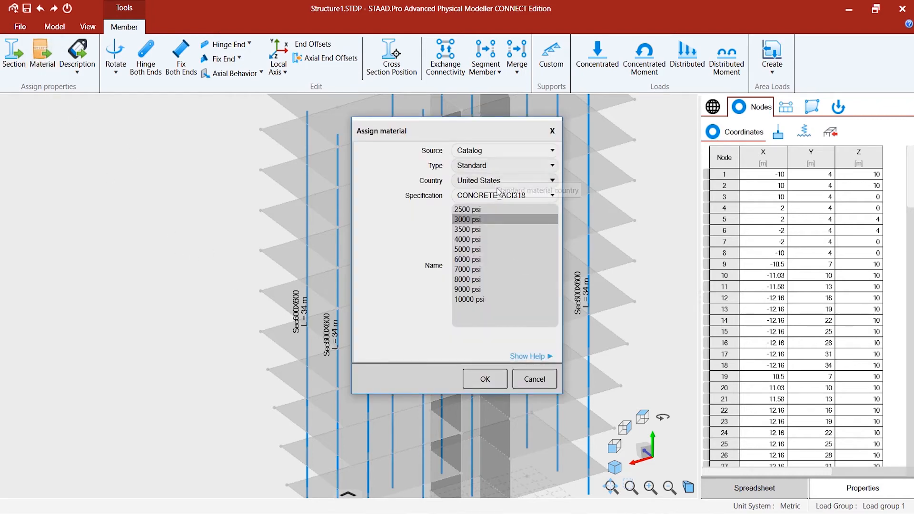
{"action": "mouse_move", "coordinate": [498, 268]}
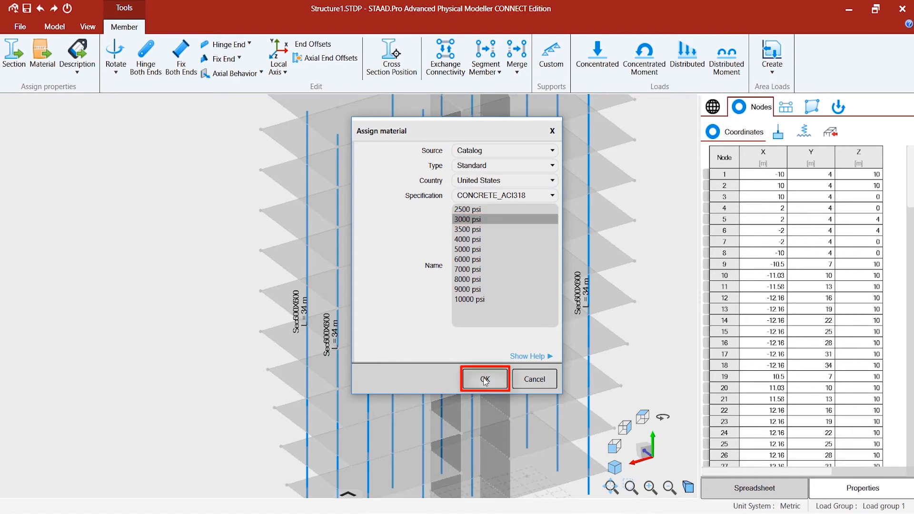
{"action": "left_click", "coordinate": [484, 379]}
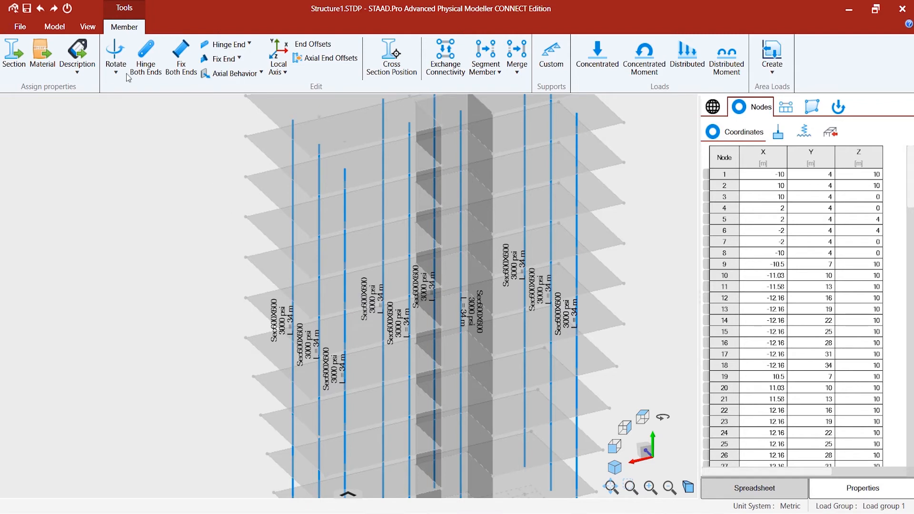
Hide member section labels and check the Members and Surfaces tables for 3000 psi.
{"action": "left_click", "coordinate": [88, 27]}
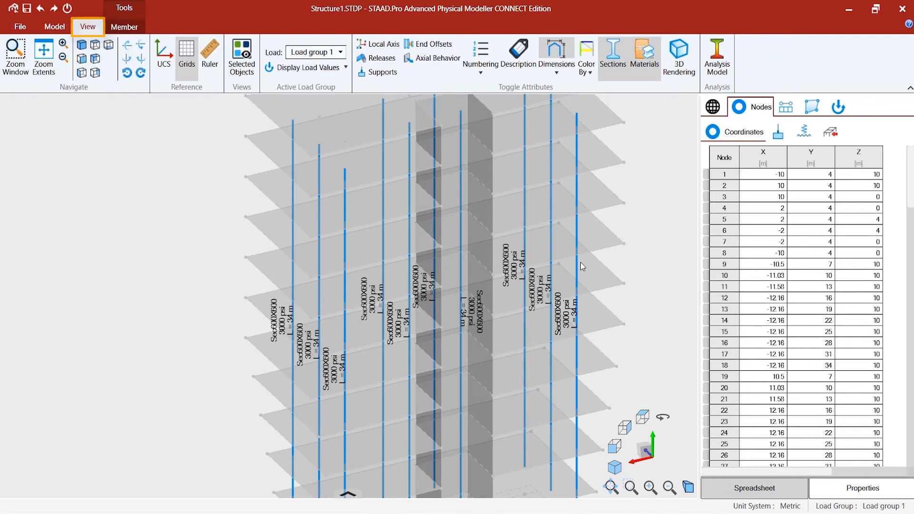
{"action": "mouse_move", "coordinate": [612, 57]}
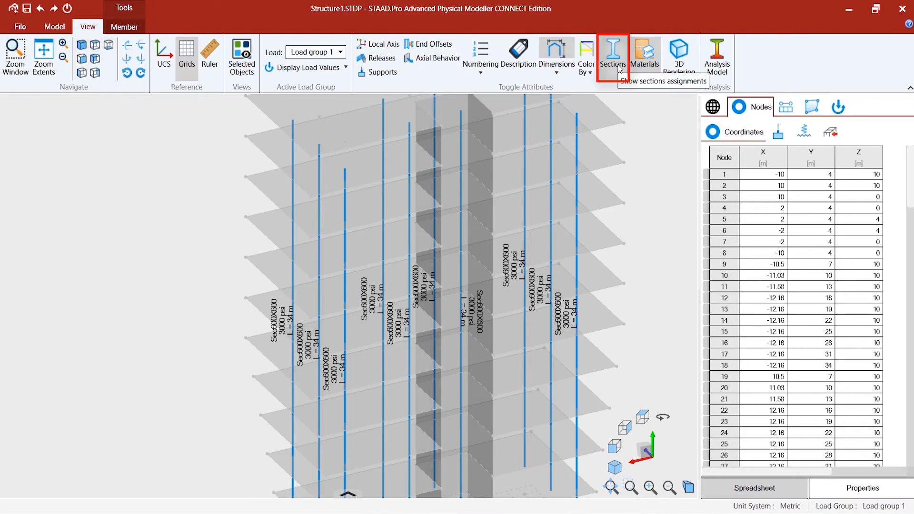
{"action": "left_click", "coordinate": [611, 55]}
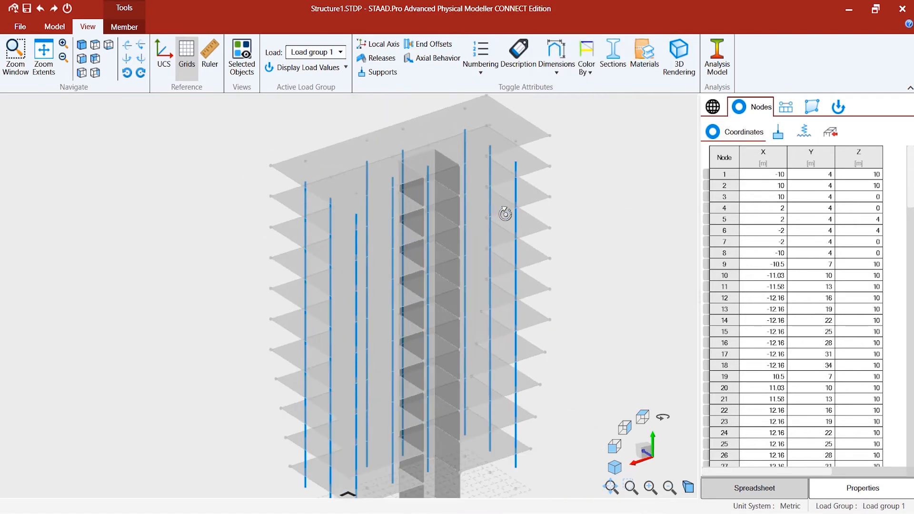
{"action": "mouse_move", "coordinate": [55, 26]}
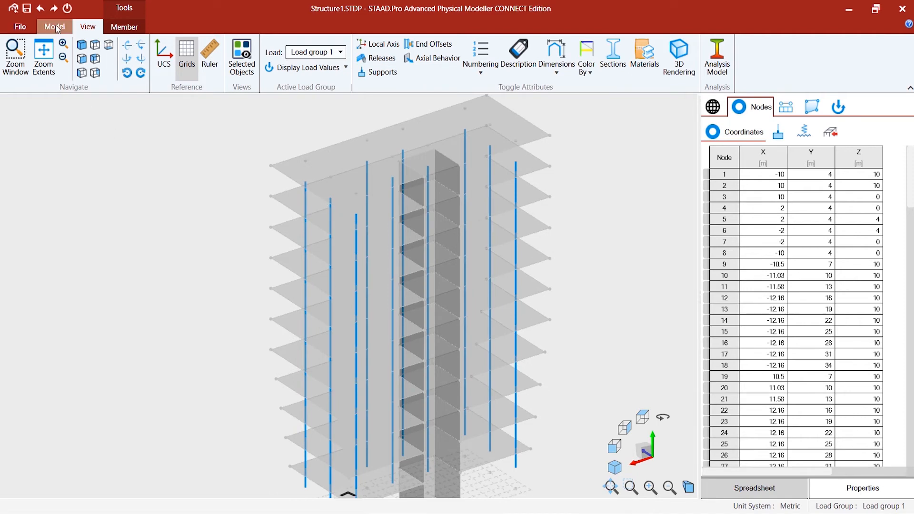
{"action": "mouse_move", "coordinate": [452, 238]}
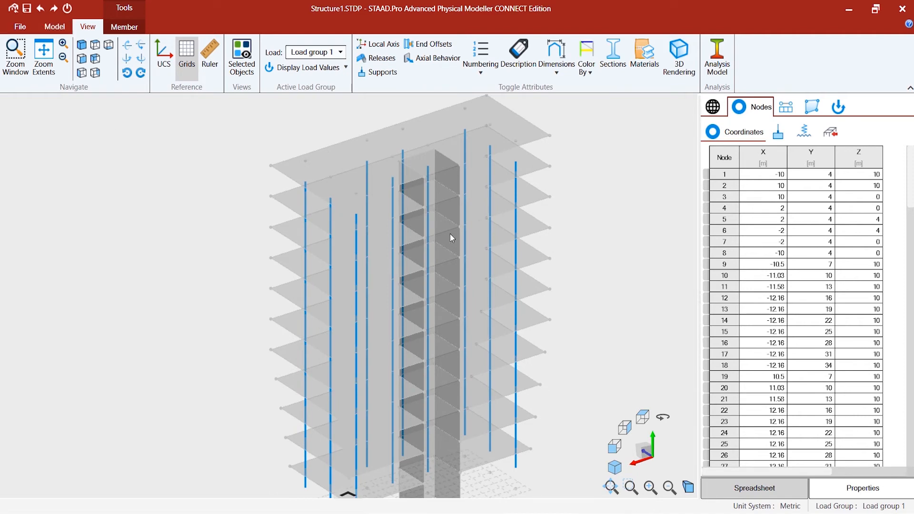
{"action": "left_click", "coordinate": [785, 106]}
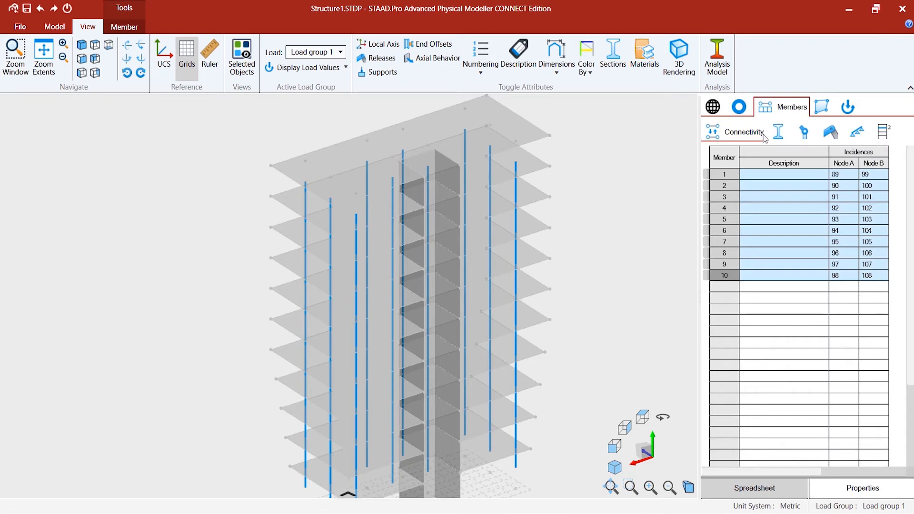
{"action": "left_click", "coordinate": [738, 131]}
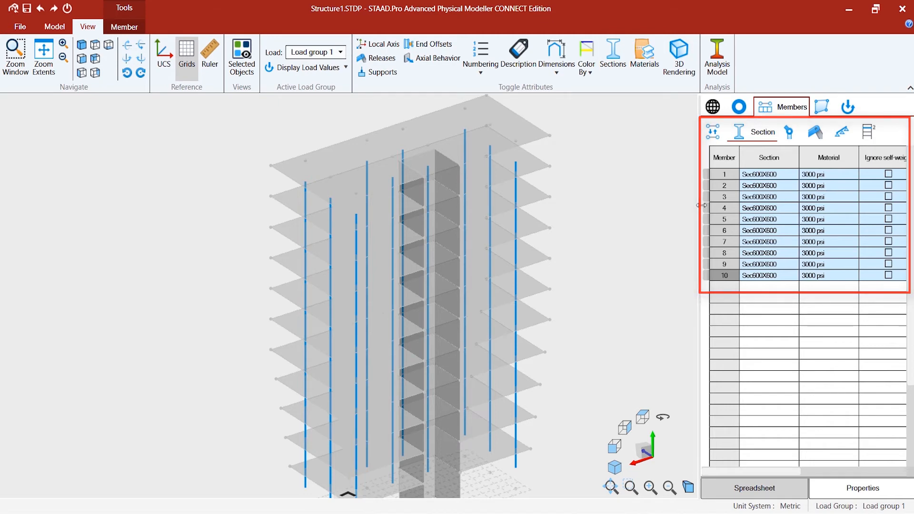
{"action": "left_click", "coordinate": [822, 107]}
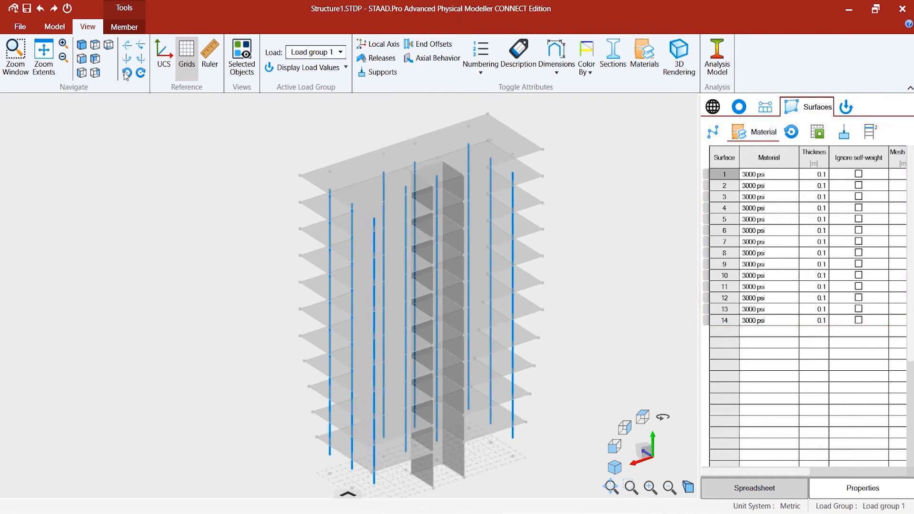
Select the entire building, show it as a solid 3D rendering, and switch to the front view.
{"action": "left_click", "coordinate": [54, 27]}
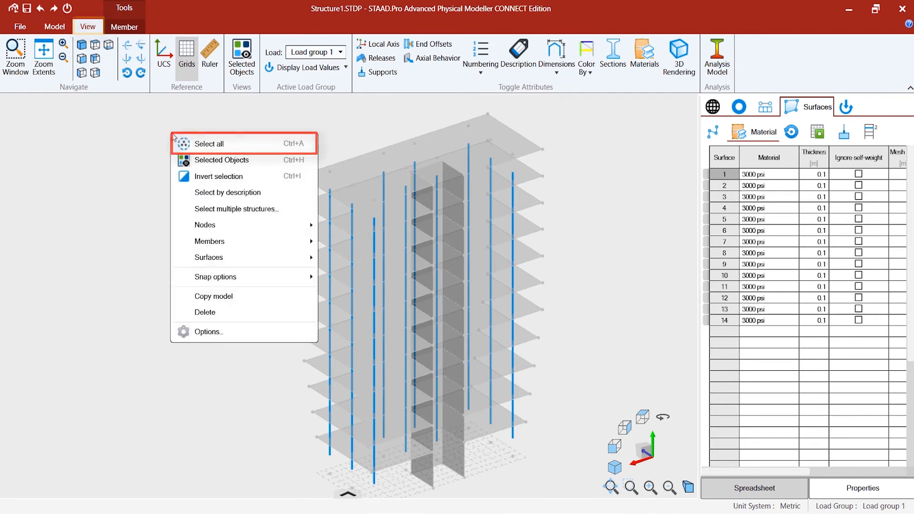
{"action": "left_click", "coordinate": [210, 144]}
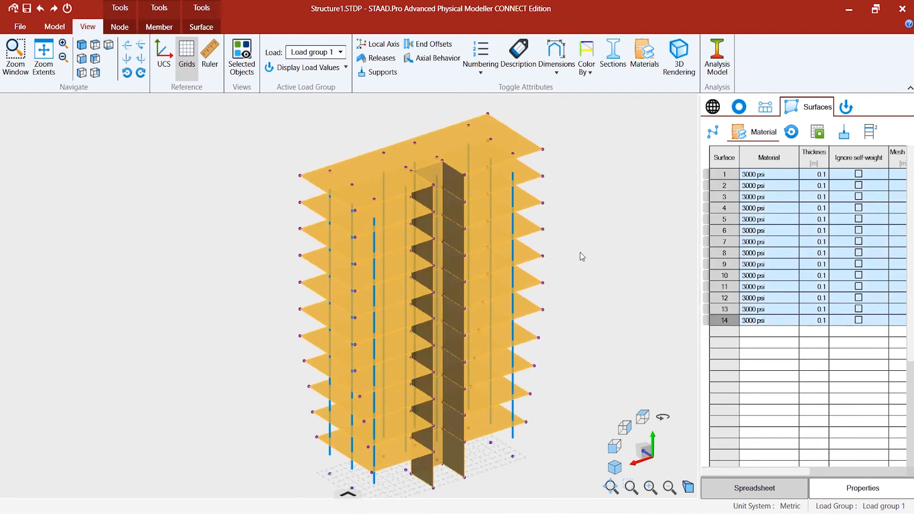
{"action": "left_click", "coordinate": [679, 57]}
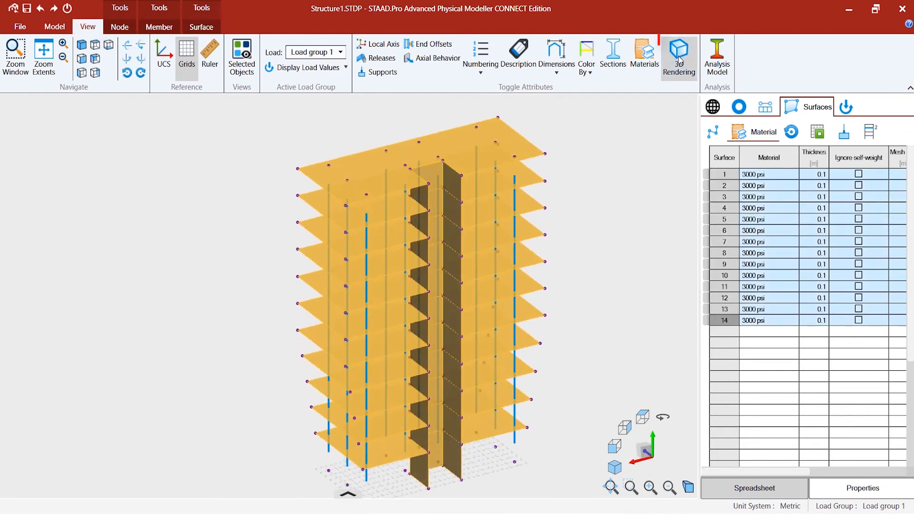
{"action": "left_click", "coordinate": [678, 55]}
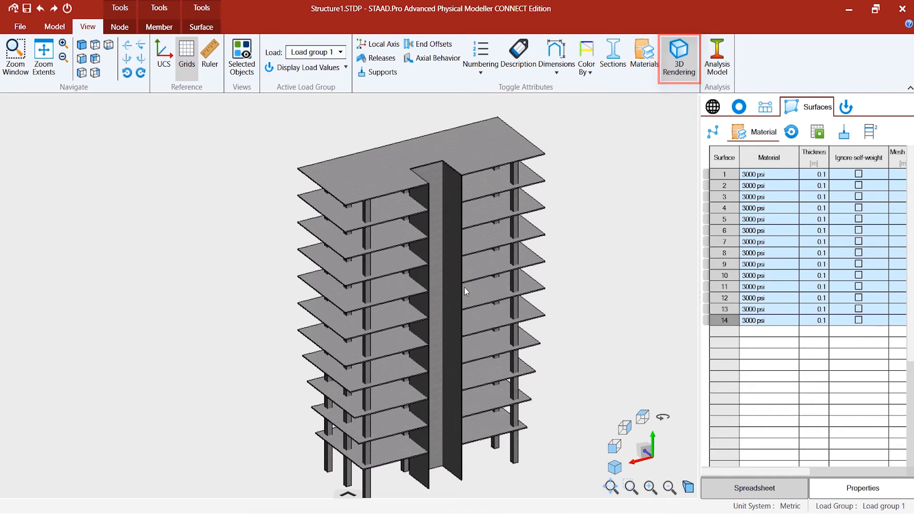
{"action": "scroll", "scroll_direction": "up", "scroll_amount": 3}
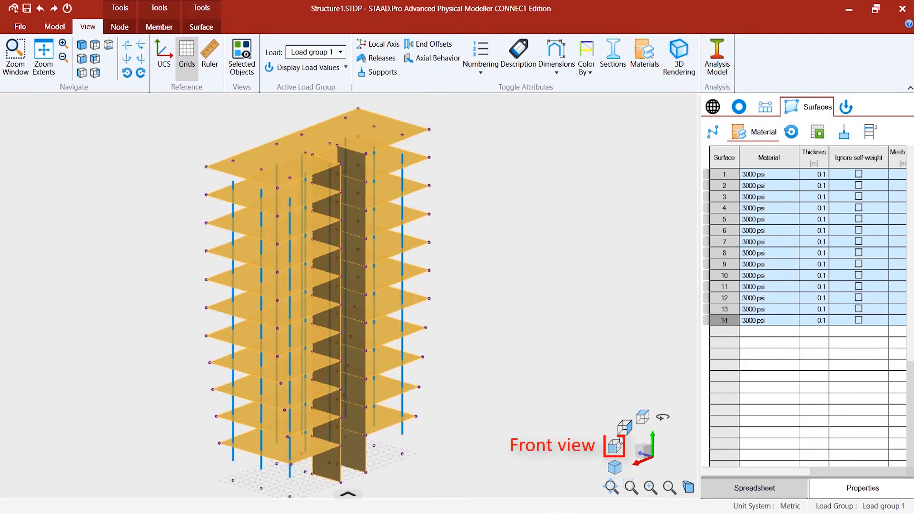
{"action": "left_click", "coordinate": [614, 446]}
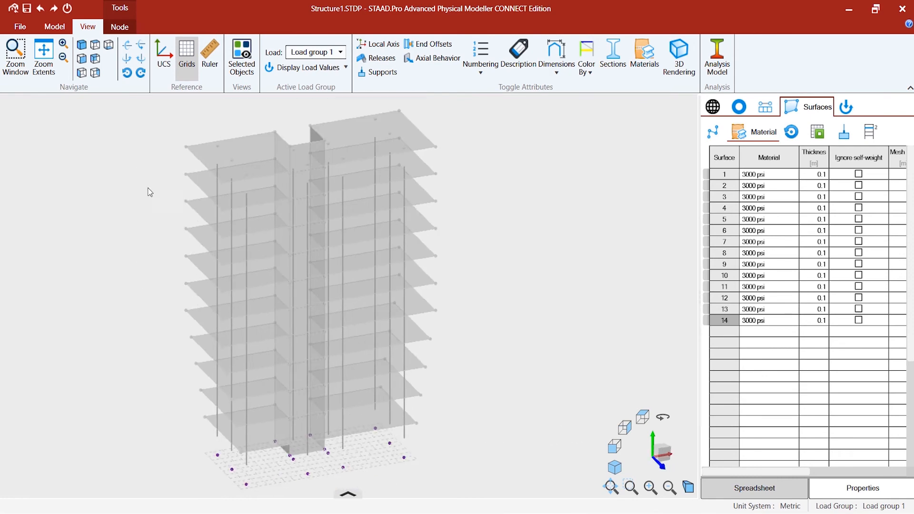
Assign fixed supports to the selected base nodes and display the analysis model.
{"action": "left_click", "coordinate": [120, 26]}
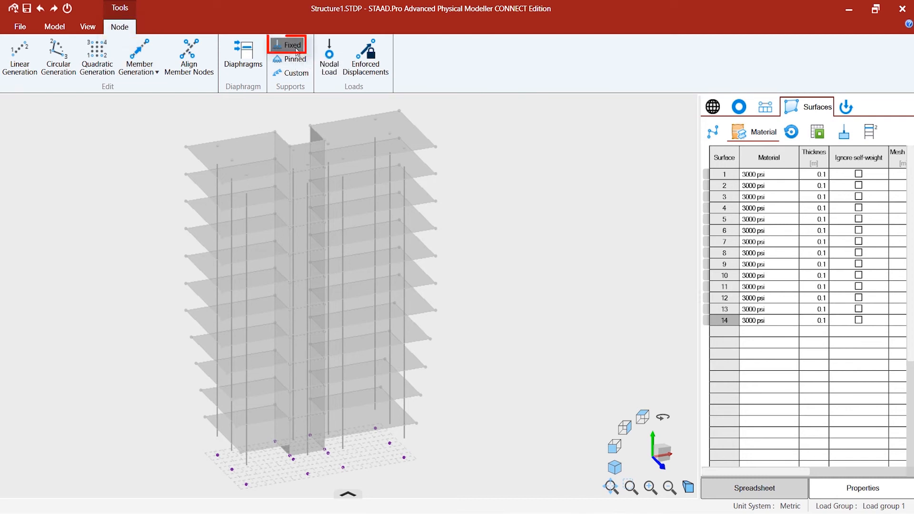
{"action": "left_click", "coordinate": [292, 45]}
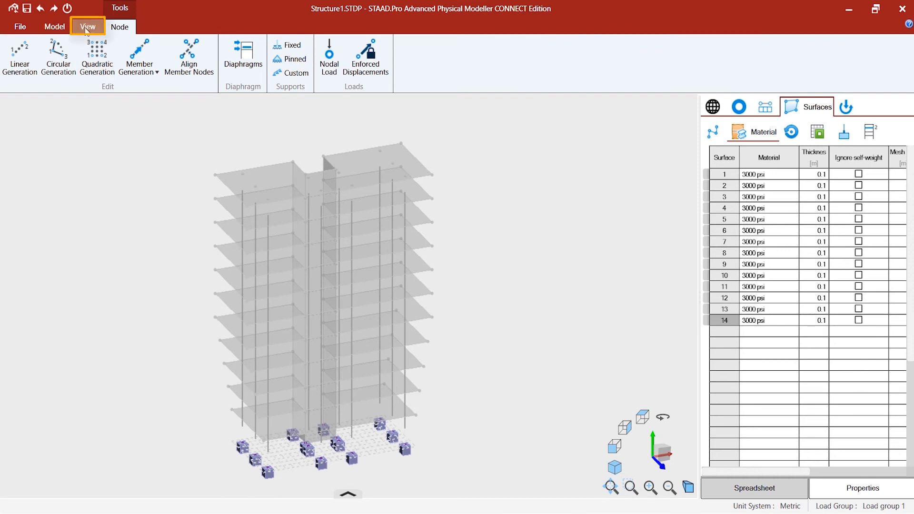
{"action": "left_click", "coordinate": [88, 26]}
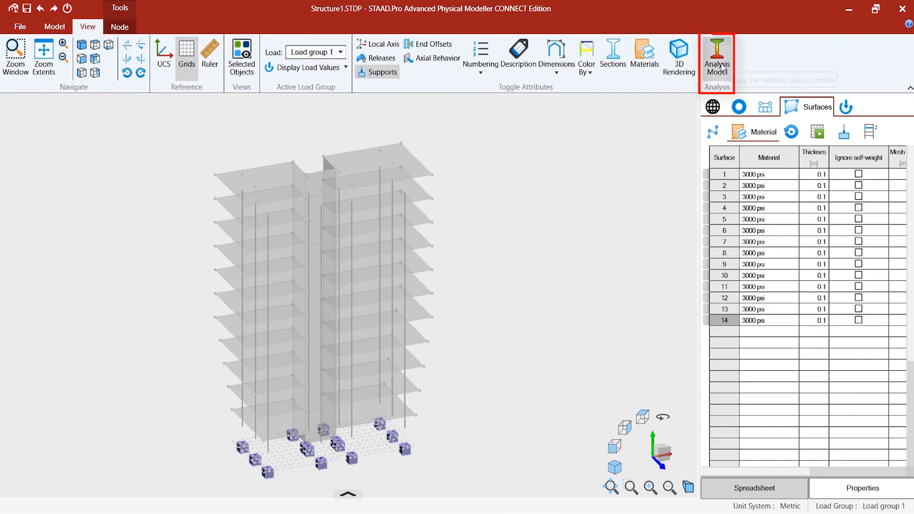
{"action": "left_click", "coordinate": [716, 55]}
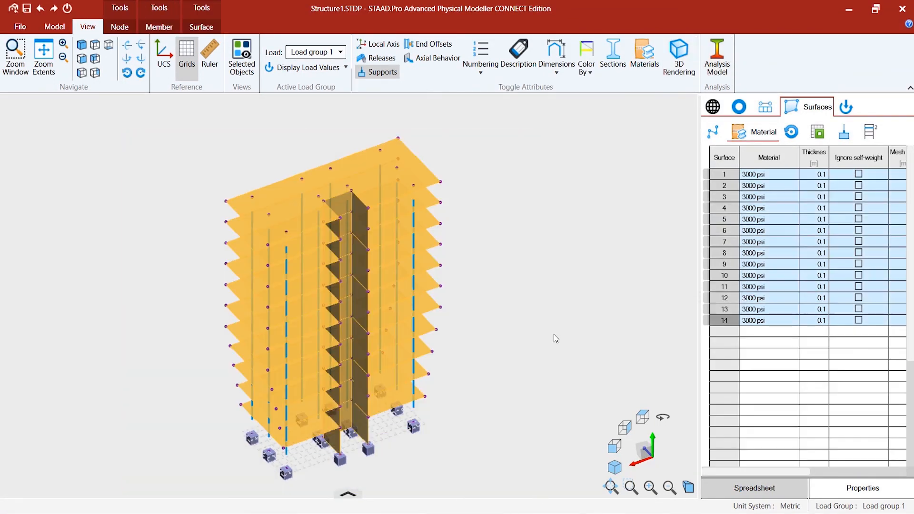
Render the supported tower in solid 3D and open the node coordinates table.
{"action": "left_click", "coordinate": [678, 55]}
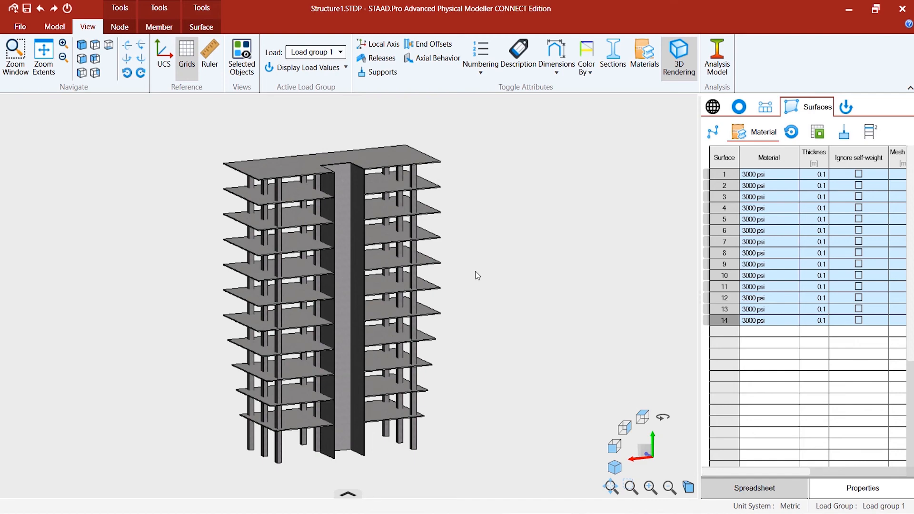
{"action": "mouse_move", "coordinate": [460, 275]}
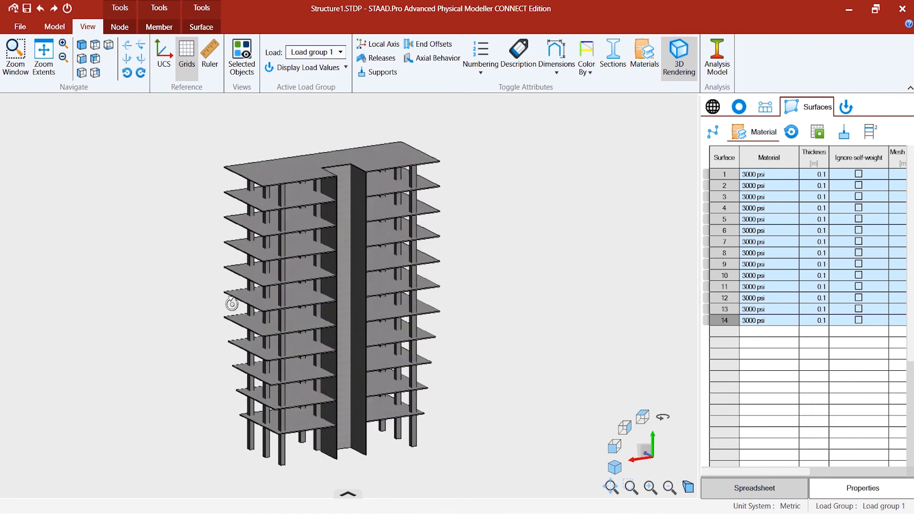
{"action": "left_click", "coordinate": [738, 107]}
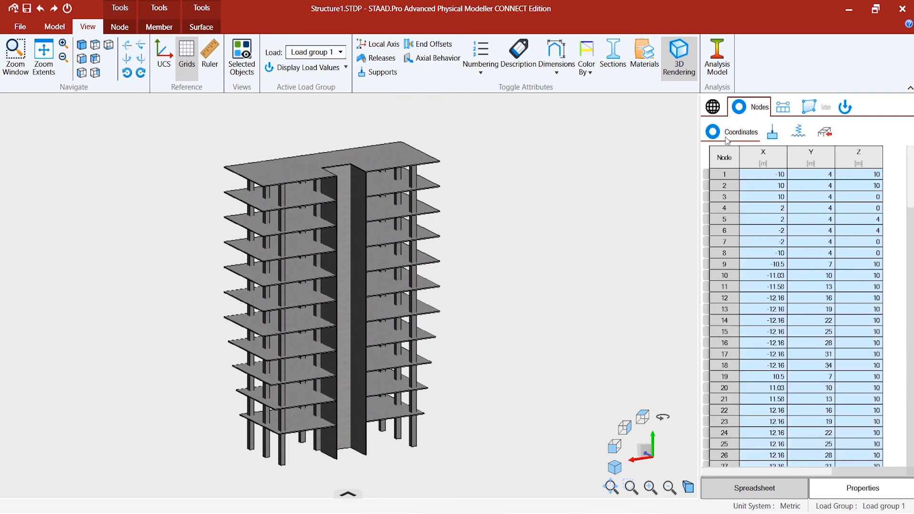